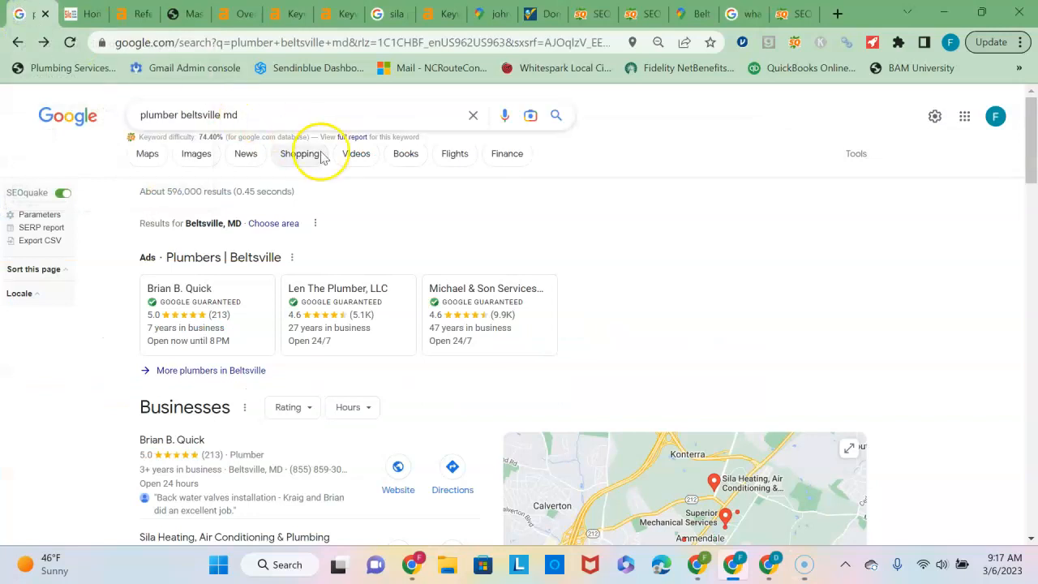
mouse_move(938, 177)
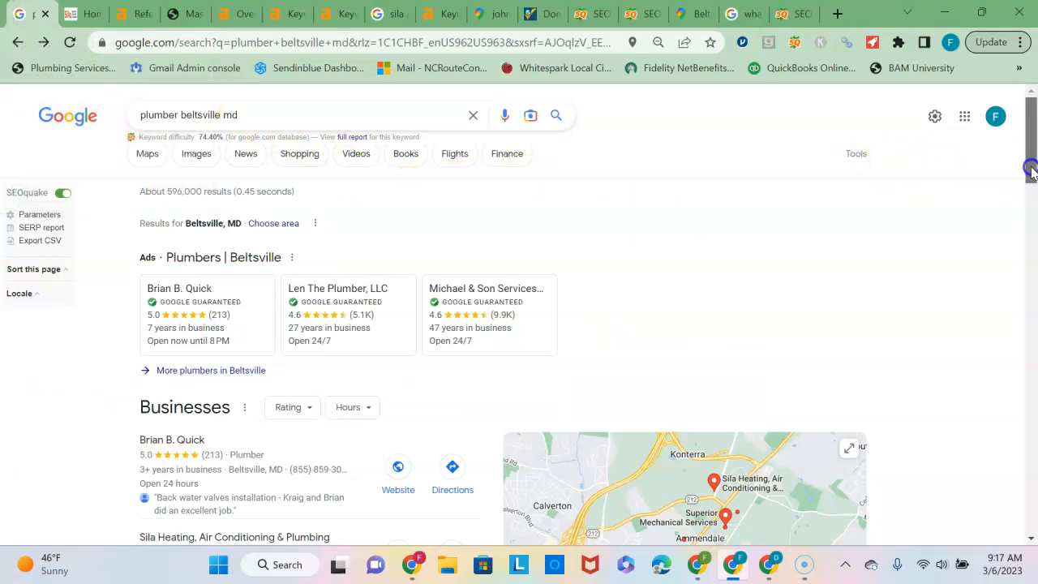
Step: Scroll past the ads and map pack to the Angie's List and Yelp organic results
scroll("down", 3)
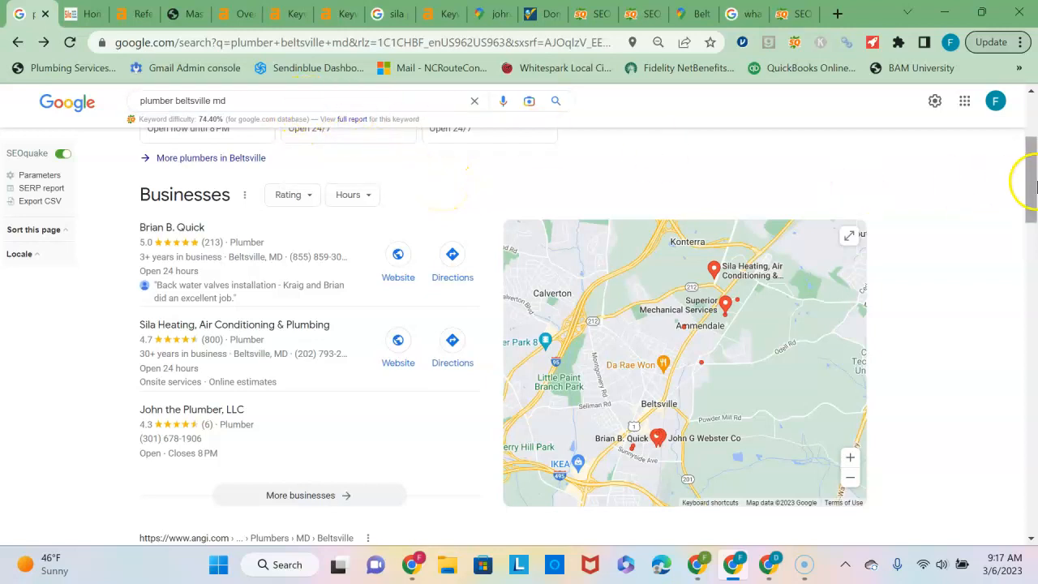
scroll("down", 3)
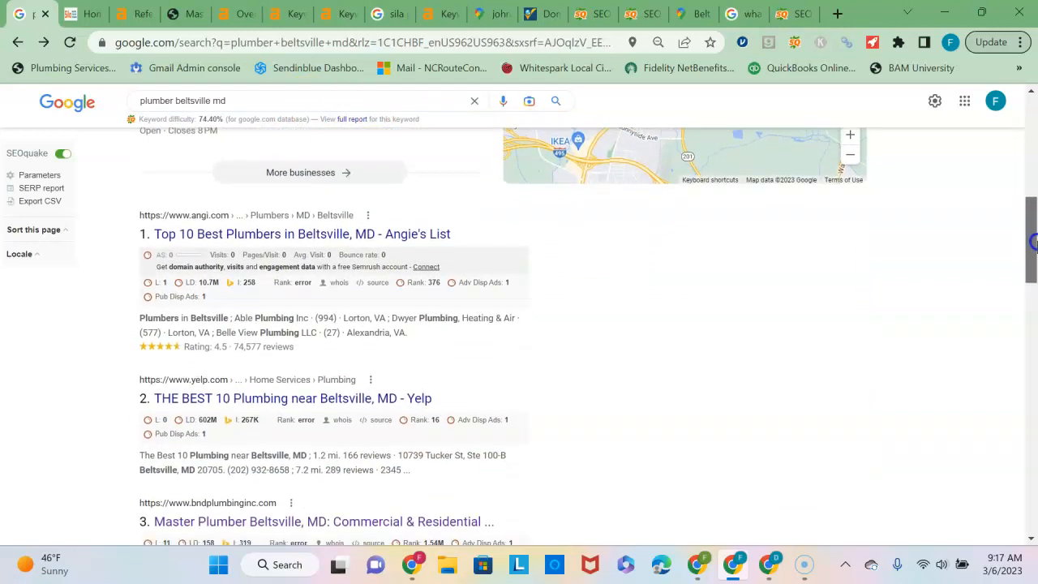
scroll("down", 3)
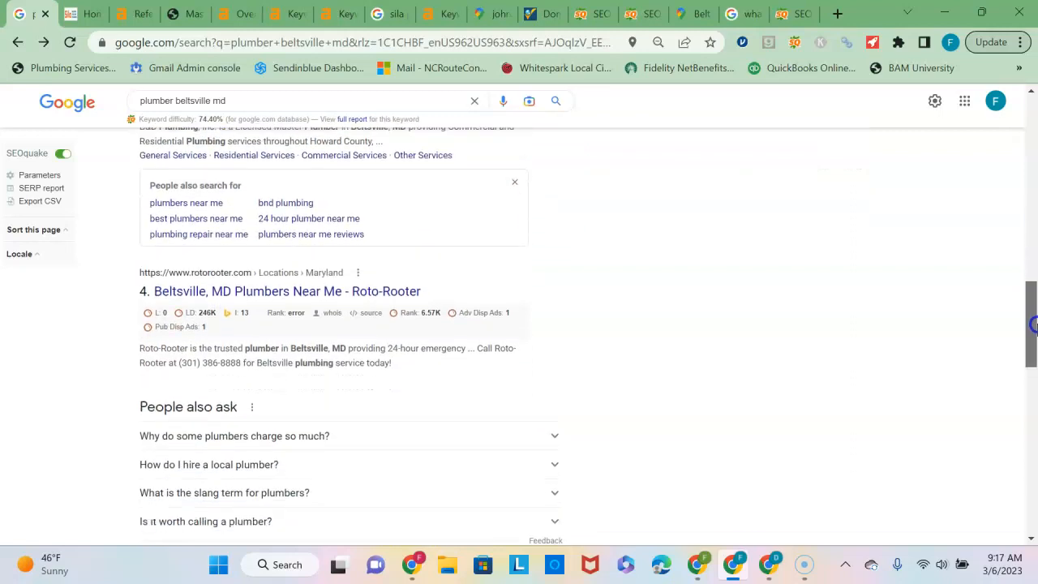
scroll("up", 3)
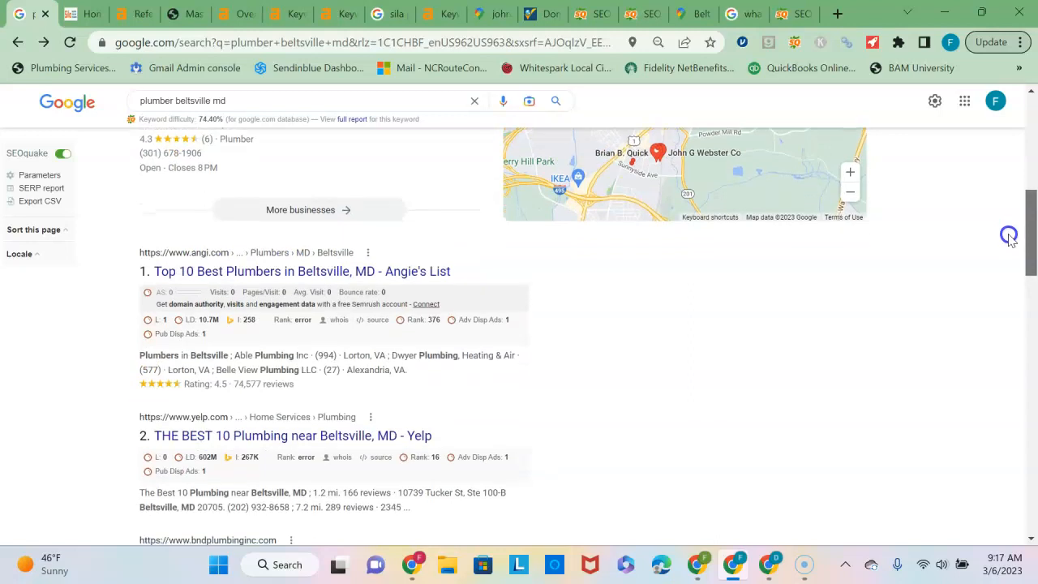
scroll("down", 3)
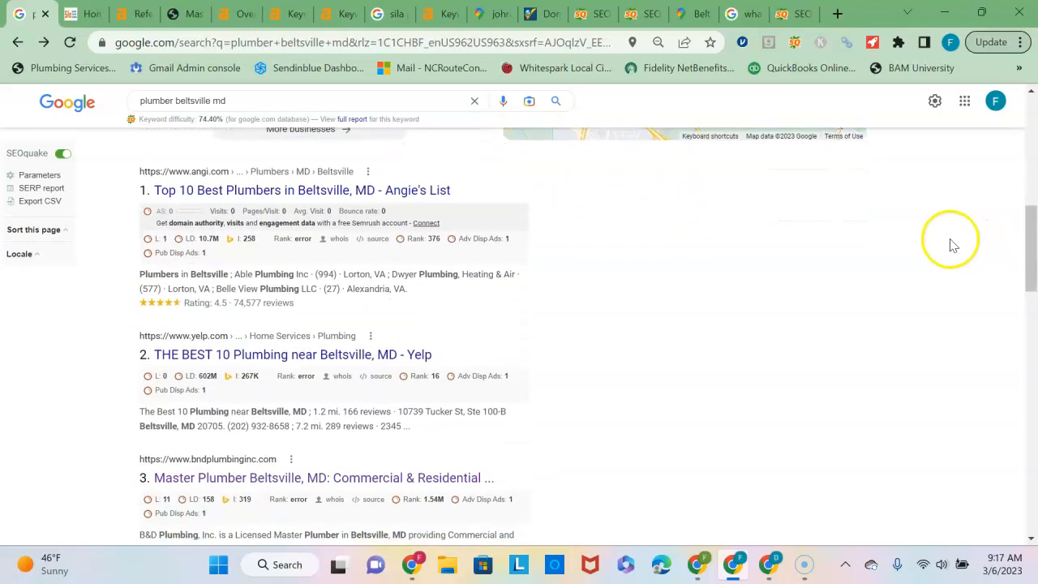
mouse_move(955, 245)
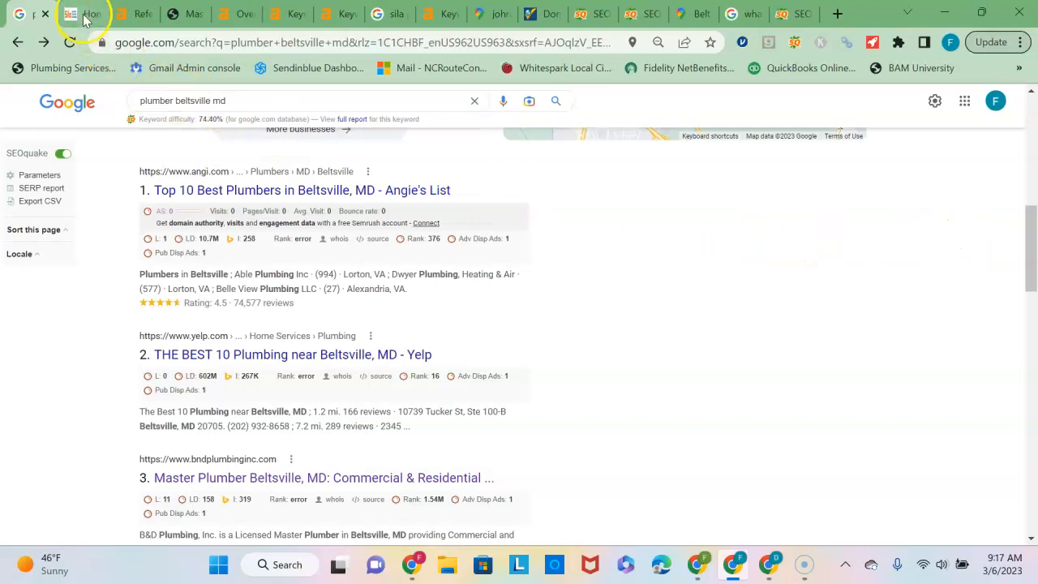
Step: Scroll through the dcmdva.sila.com homepage, then switch to its Ahrefs referring domains report
left_click(52, 14)
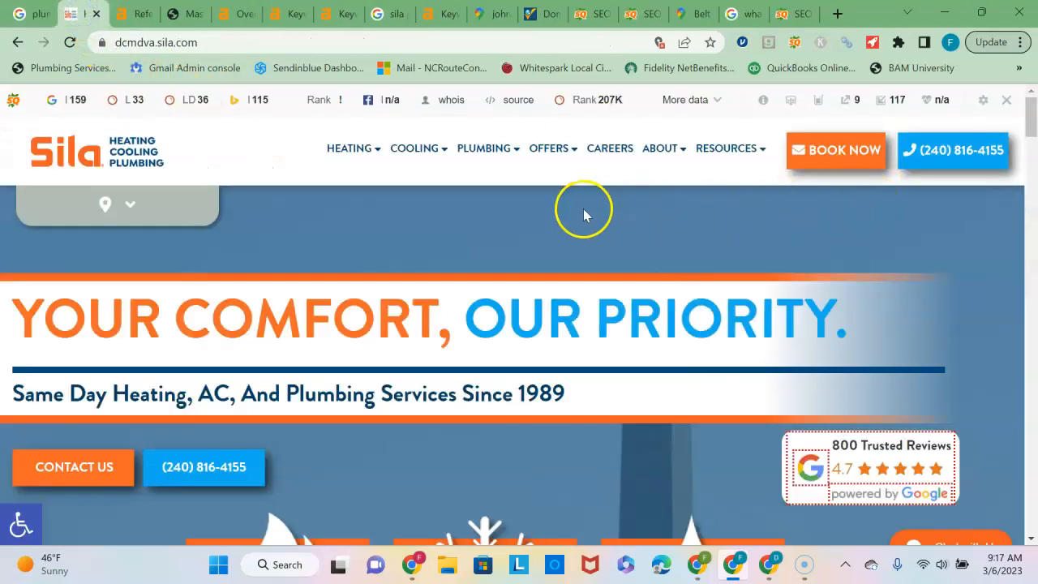
scroll("down", 3)
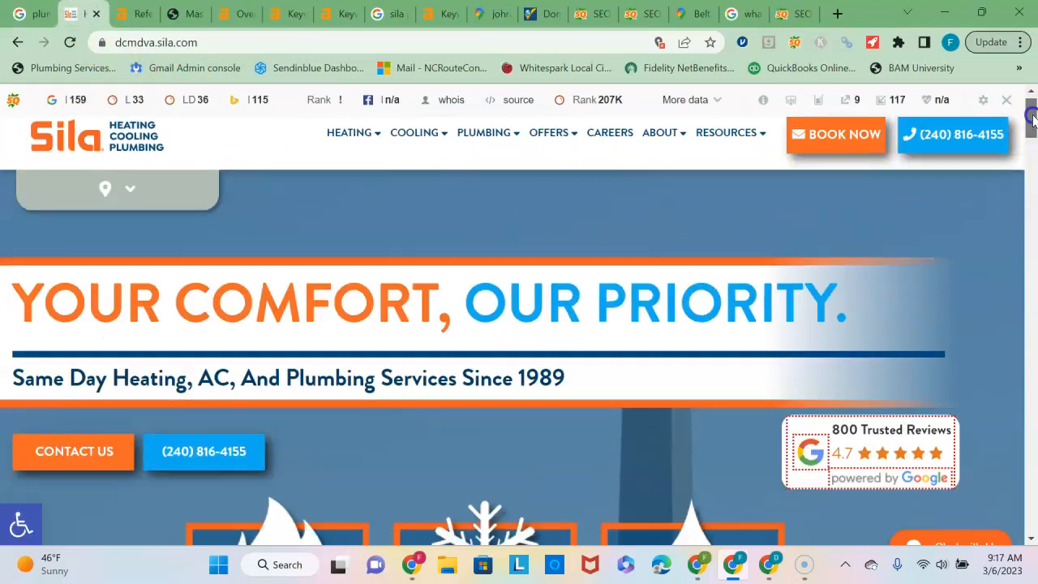
scroll("down", 3)
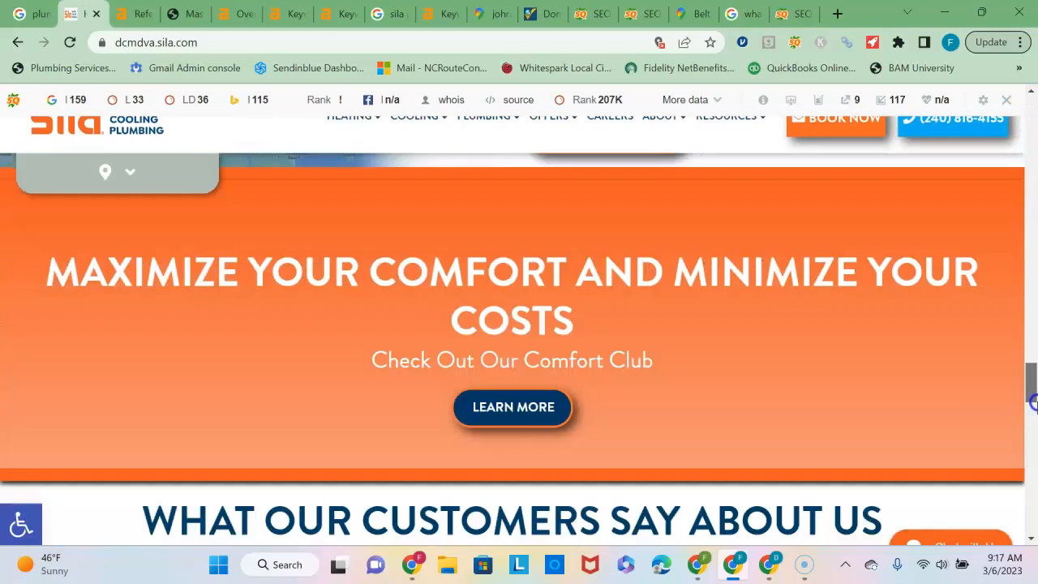
scroll("down", 3)
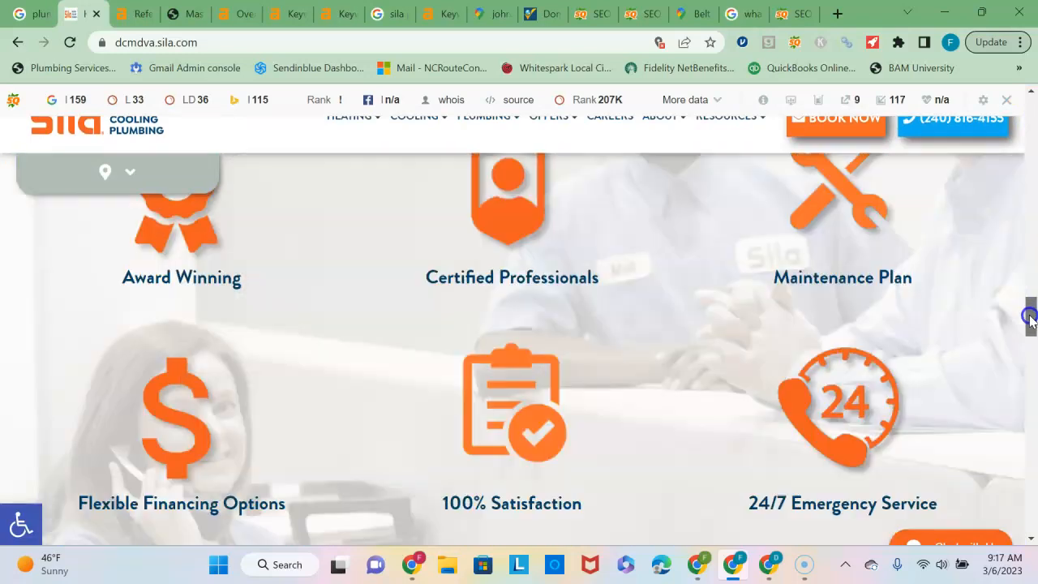
scroll("up", 3)
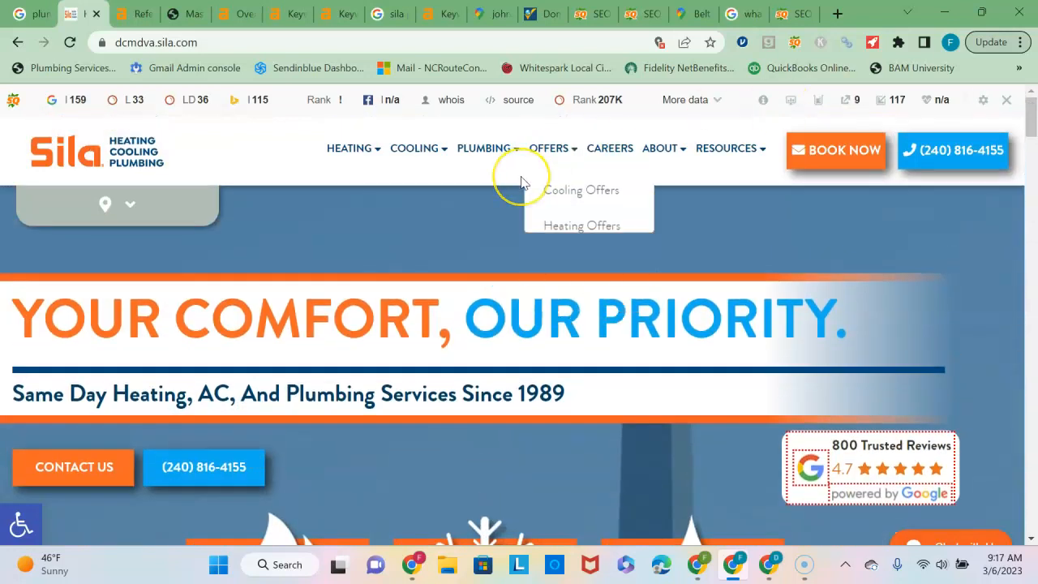
mouse_move(187, 174)
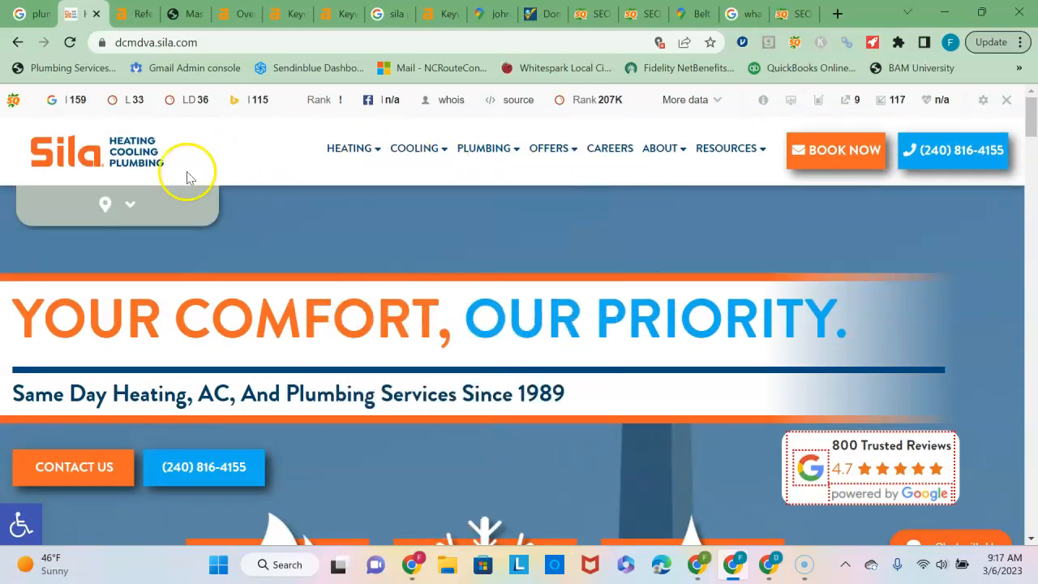
mouse_move(312, 201)
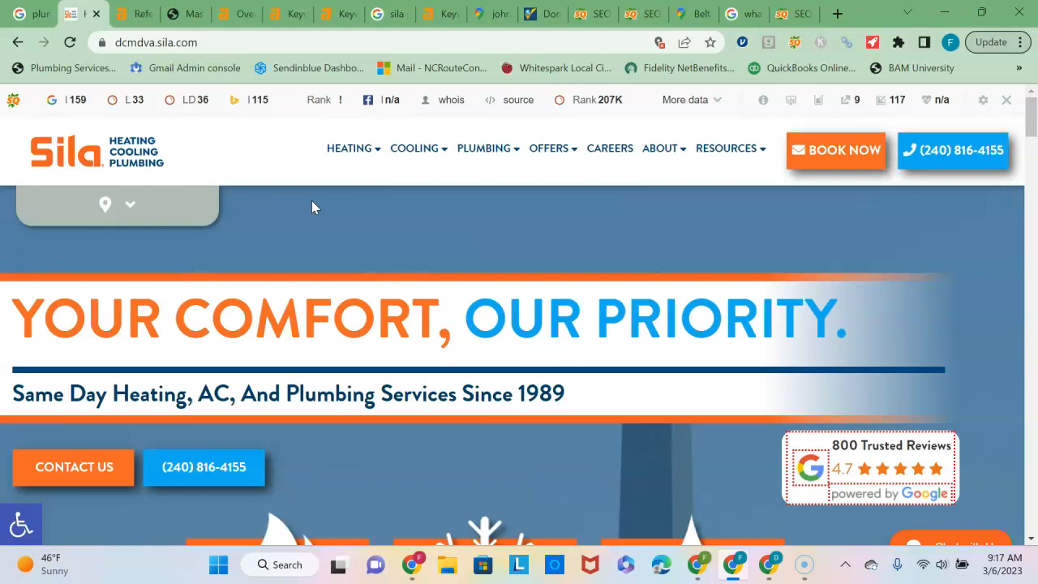
mouse_move(144, 14)
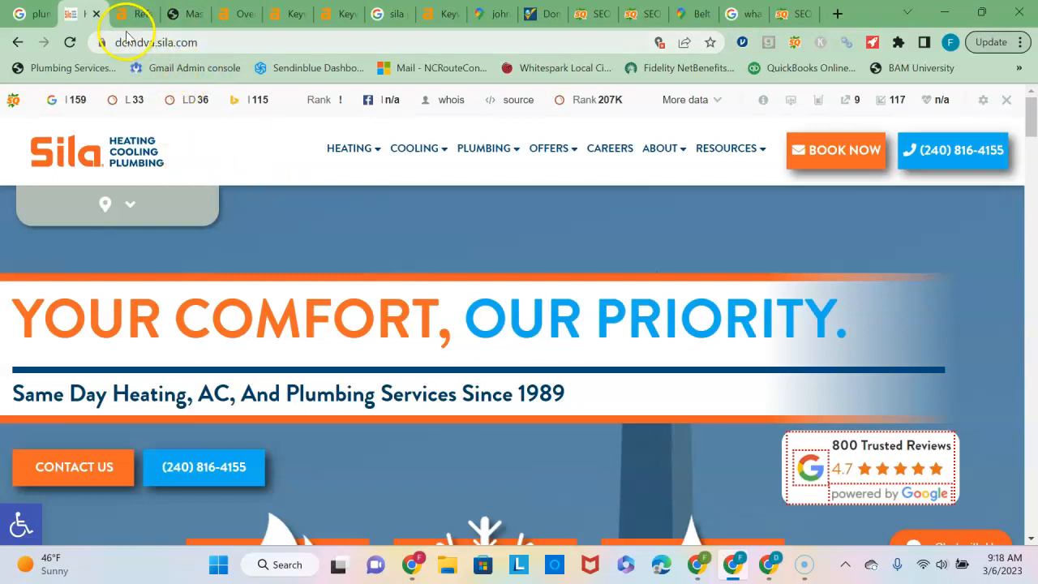
mouse_move(130, 14)
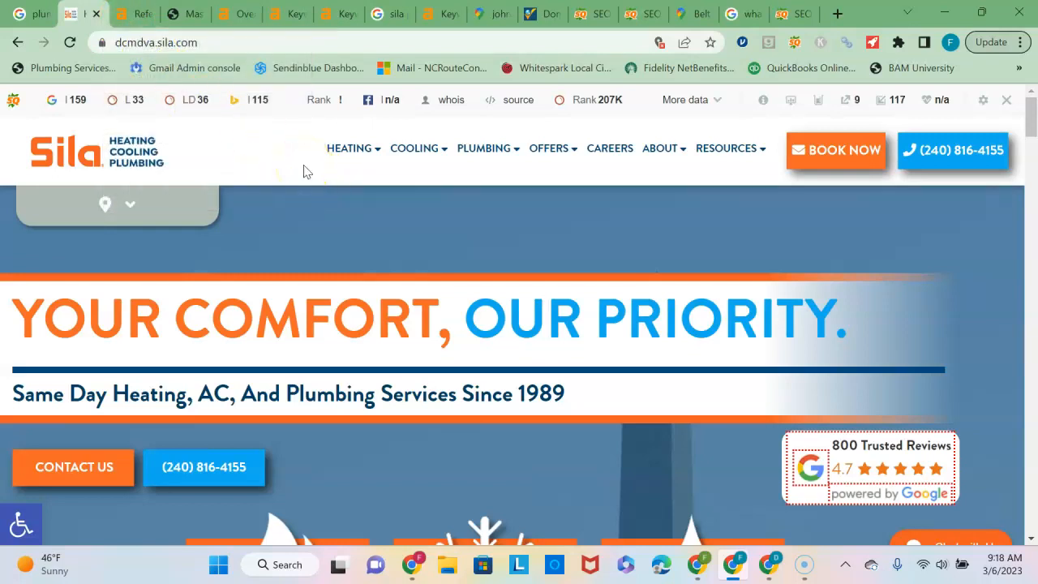
left_click(114, 14)
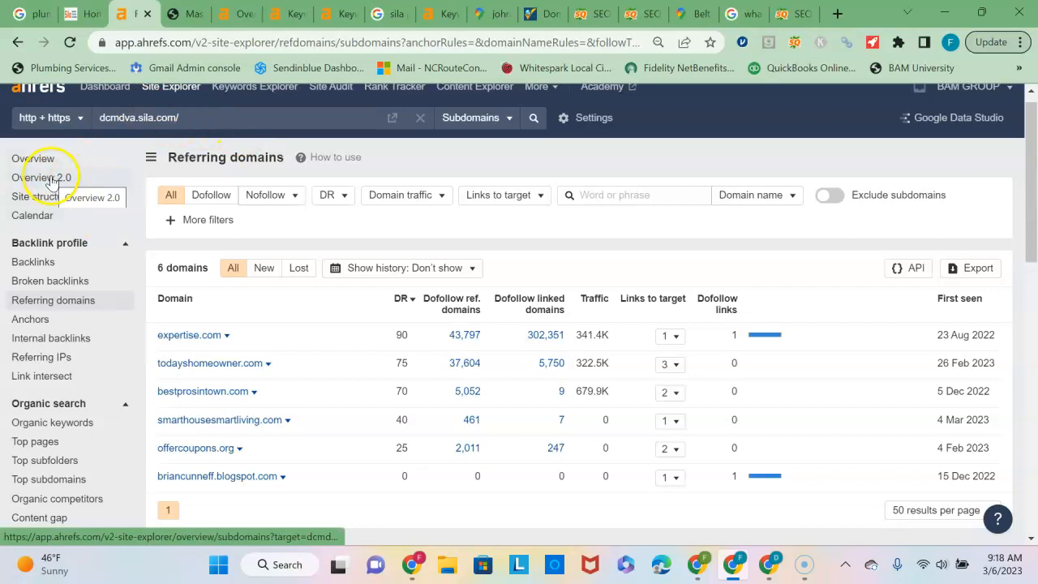
Step: Load dcmdva.sila.com's Ahrefs overview (524 organic keywords, 74 traffic) and open the keywords report
left_click(41, 176)
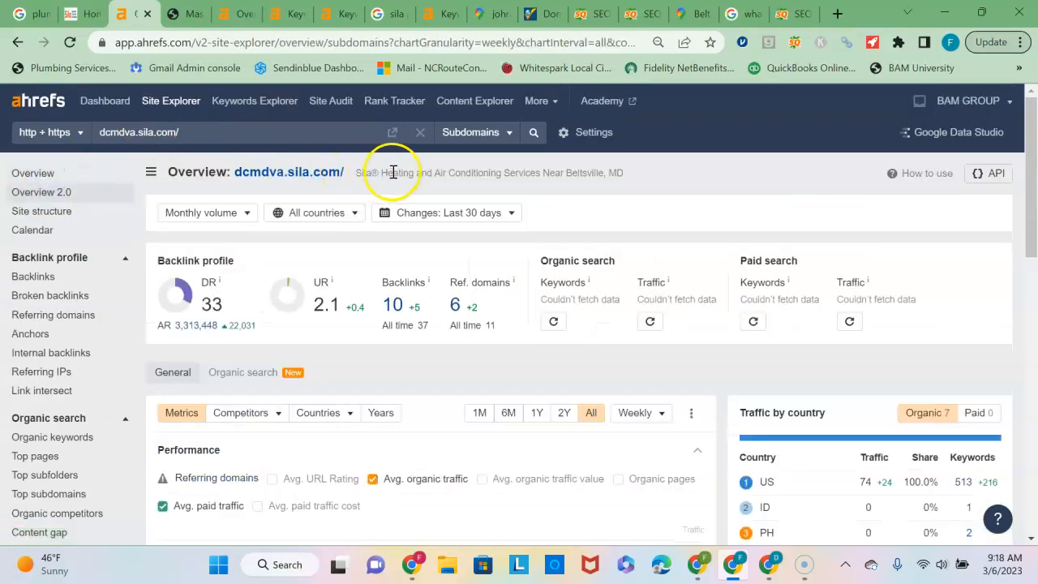
mouse_move(554, 322)
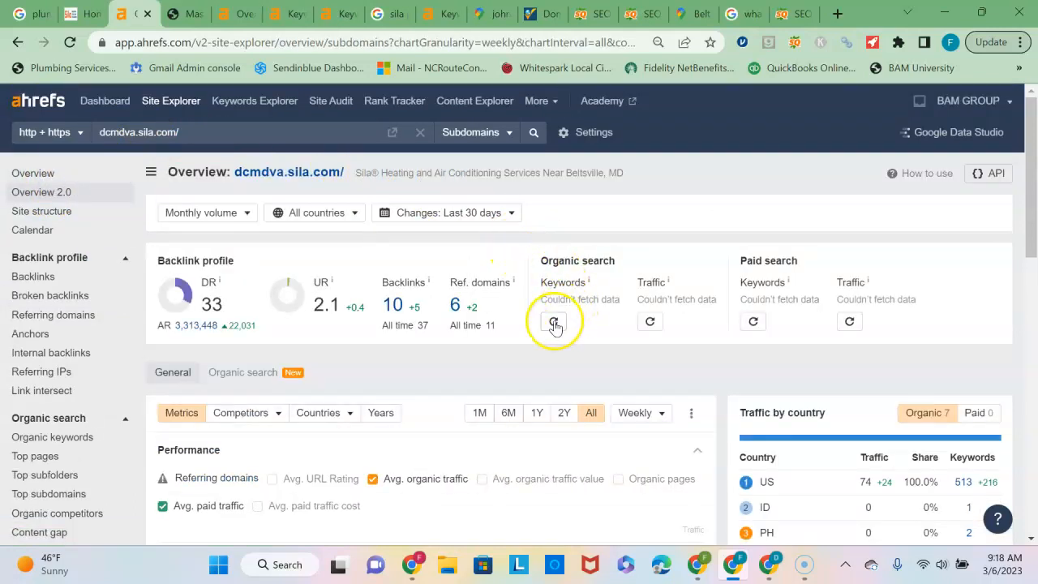
left_click(555, 320)
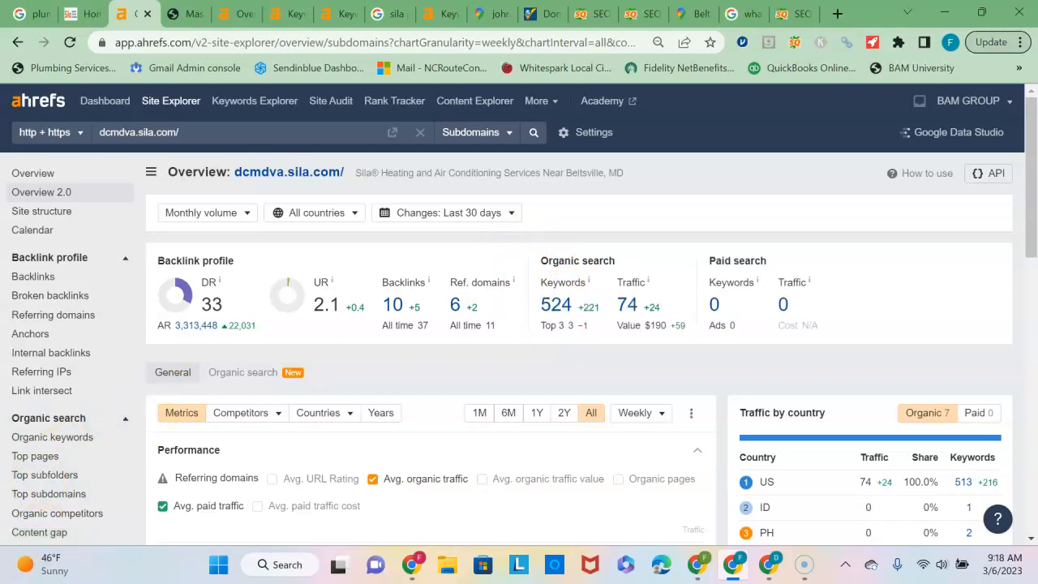
mouse_move(554, 306)
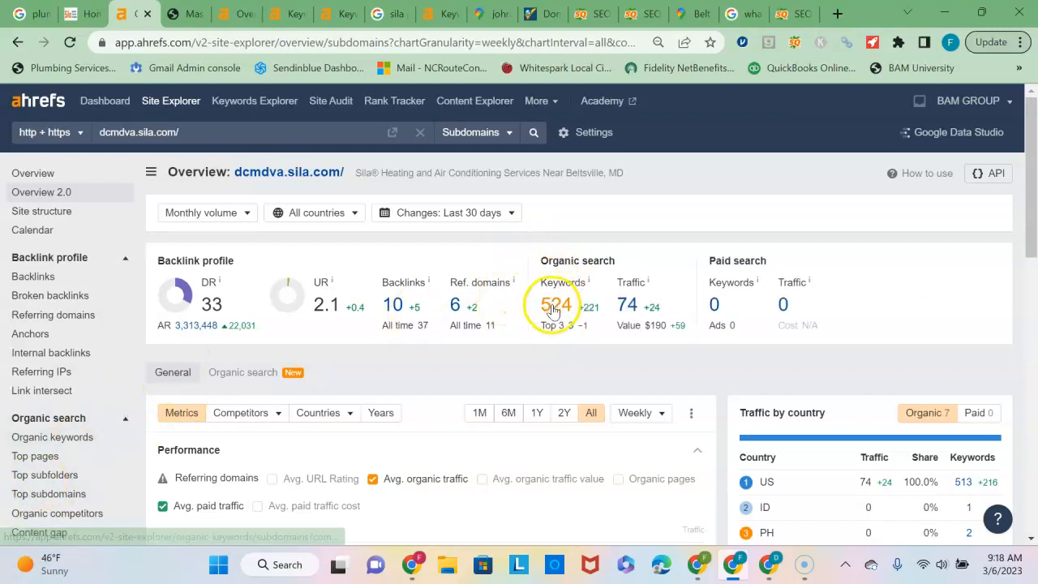
left_click(557, 304)
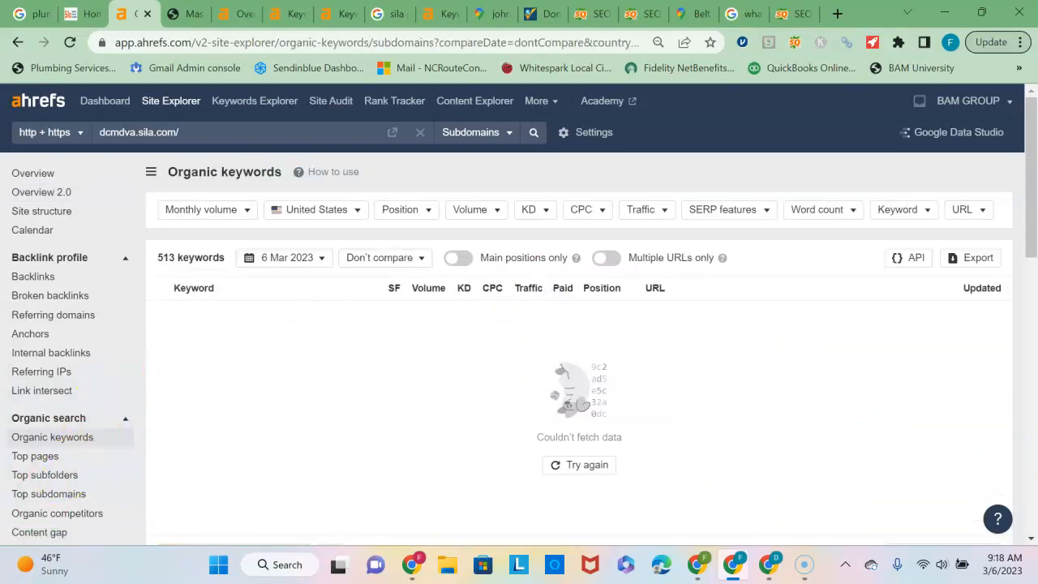
left_click(579, 465)
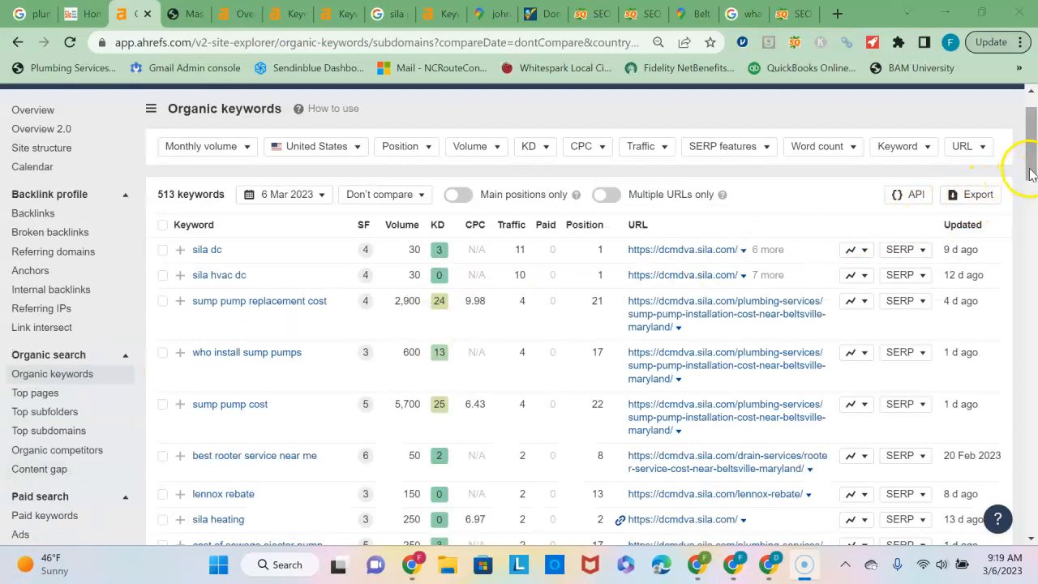
scroll("down", 3)
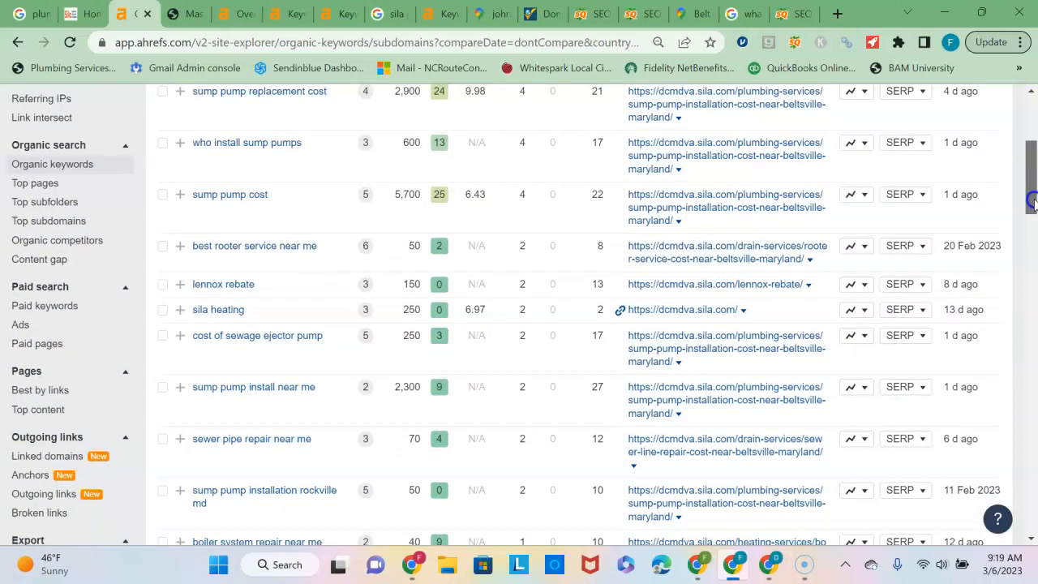
scroll("down", 3)
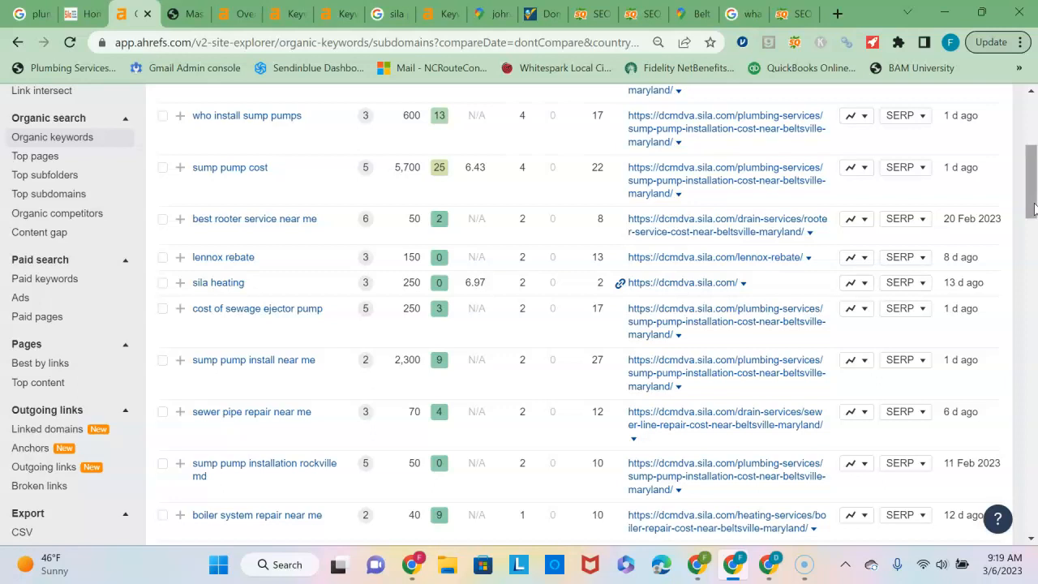
mouse_move(181, 469)
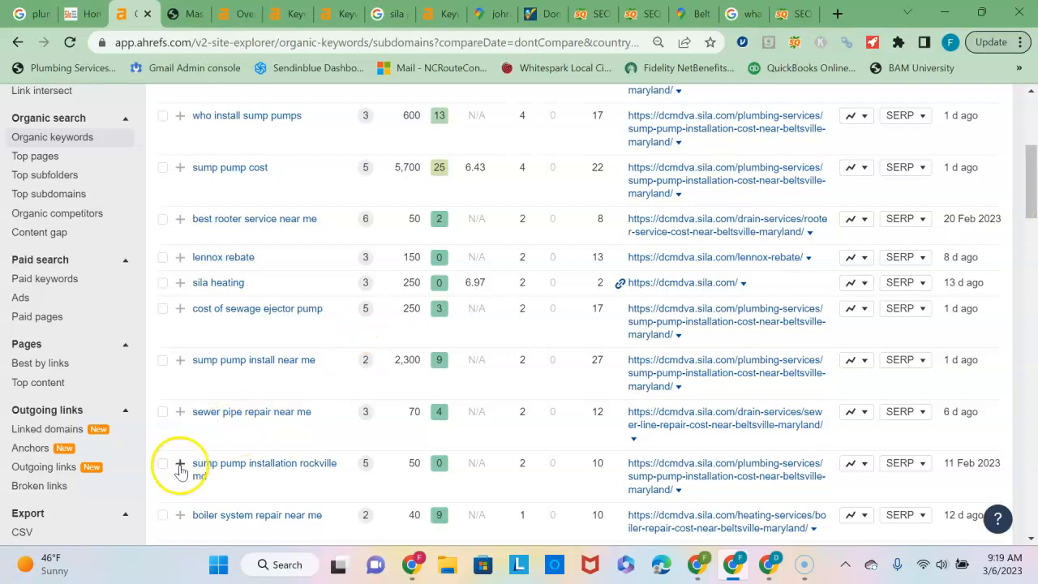
mouse_move(218, 497)
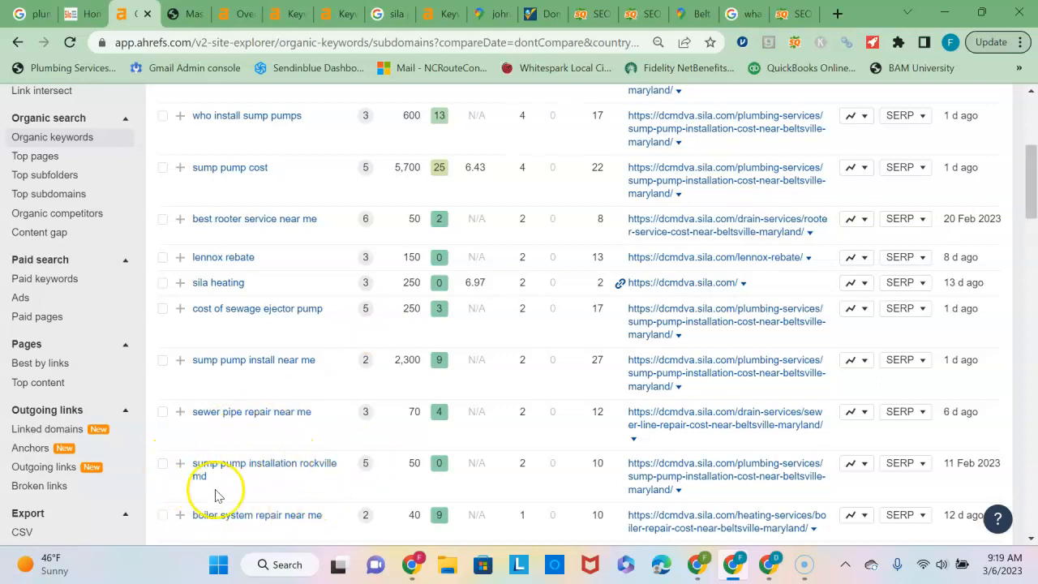
mouse_move(319, 468)
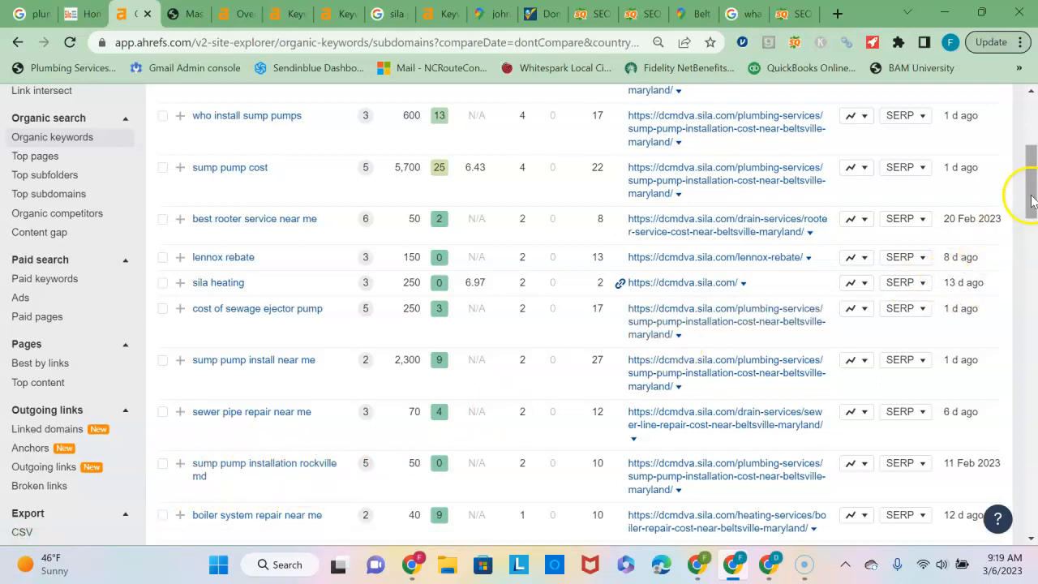
scroll("up", 3)
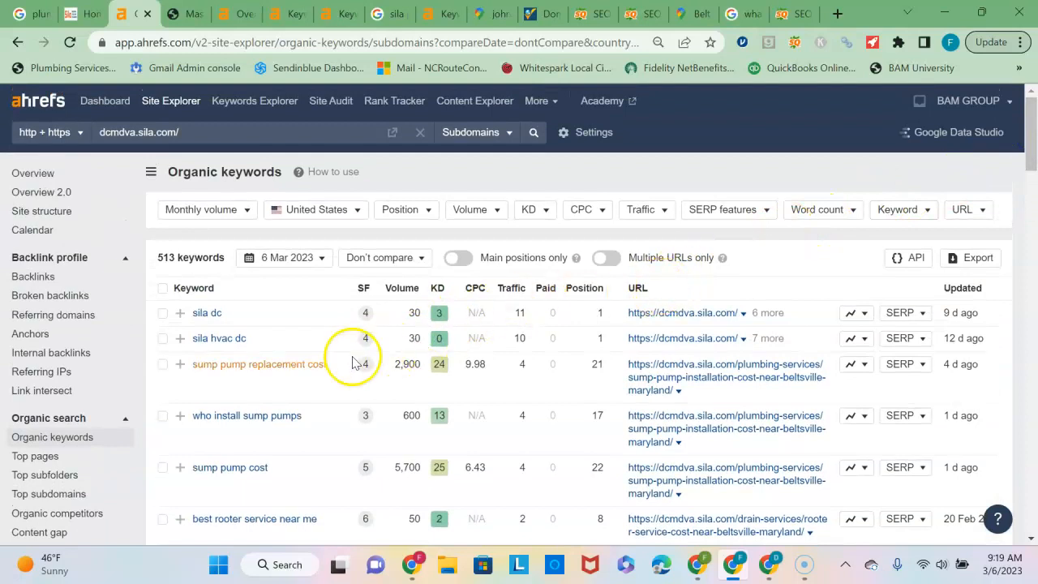
mouse_move(475, 101)
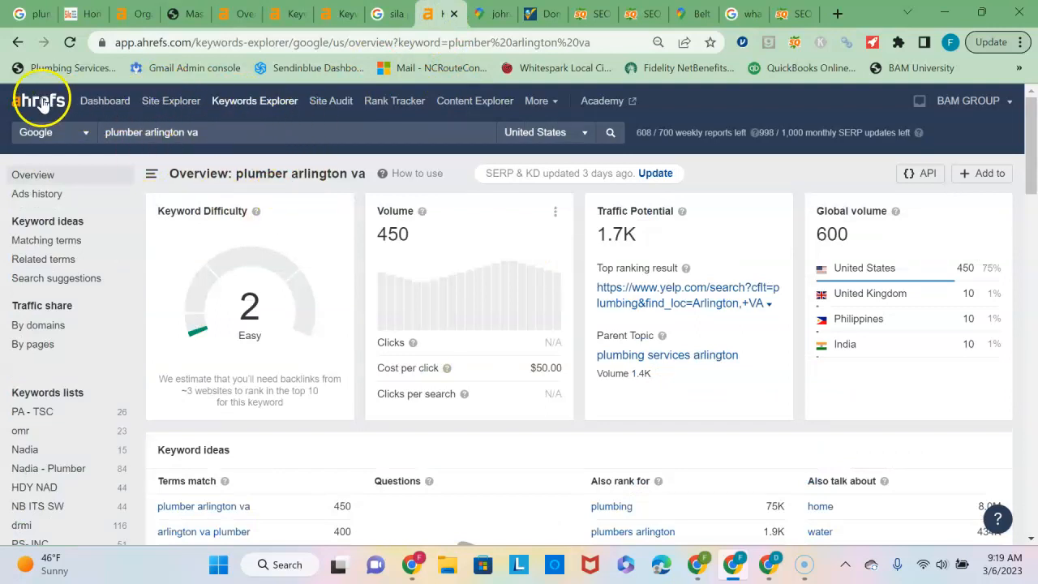
mouse_move(85, 121)
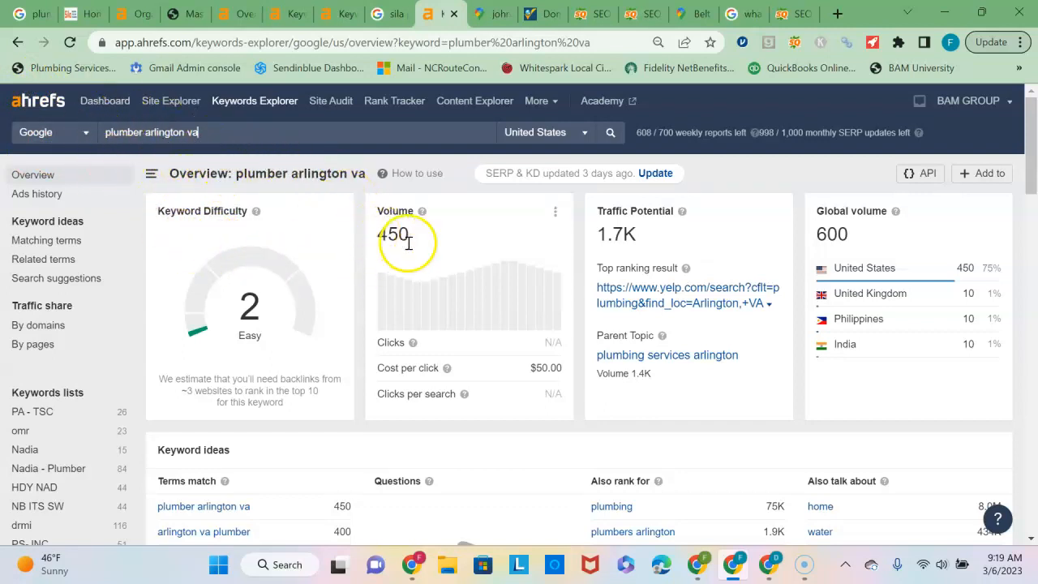
mouse_move(373, 211)
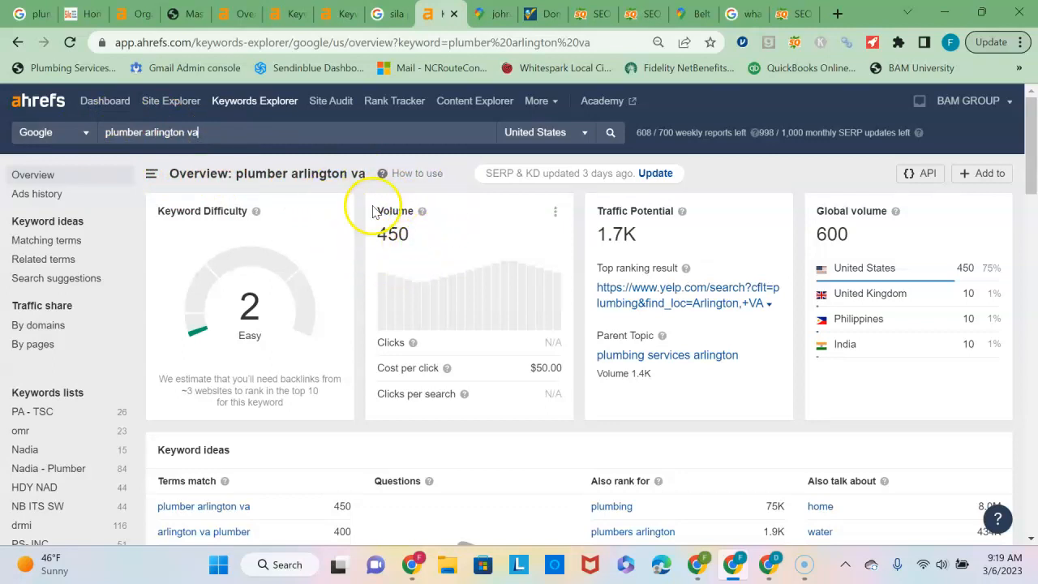
mouse_move(231, 283)
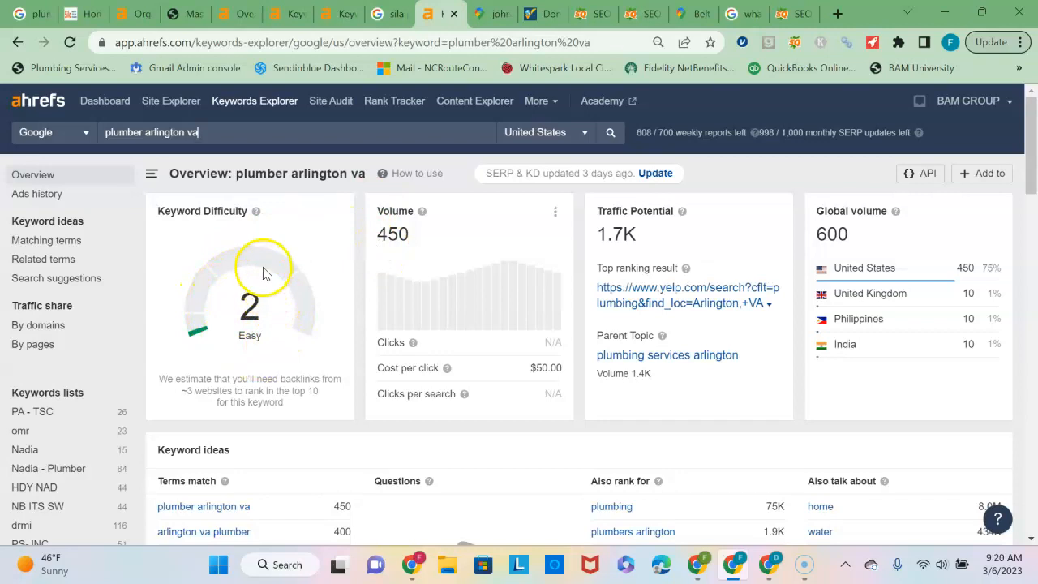
mouse_move(209, 166)
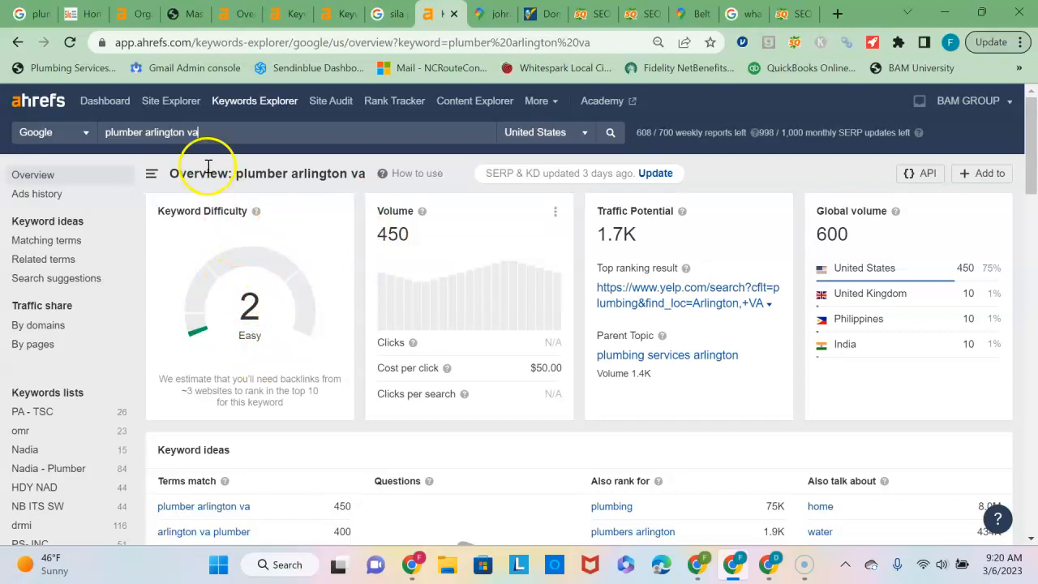
mouse_move(118, 13)
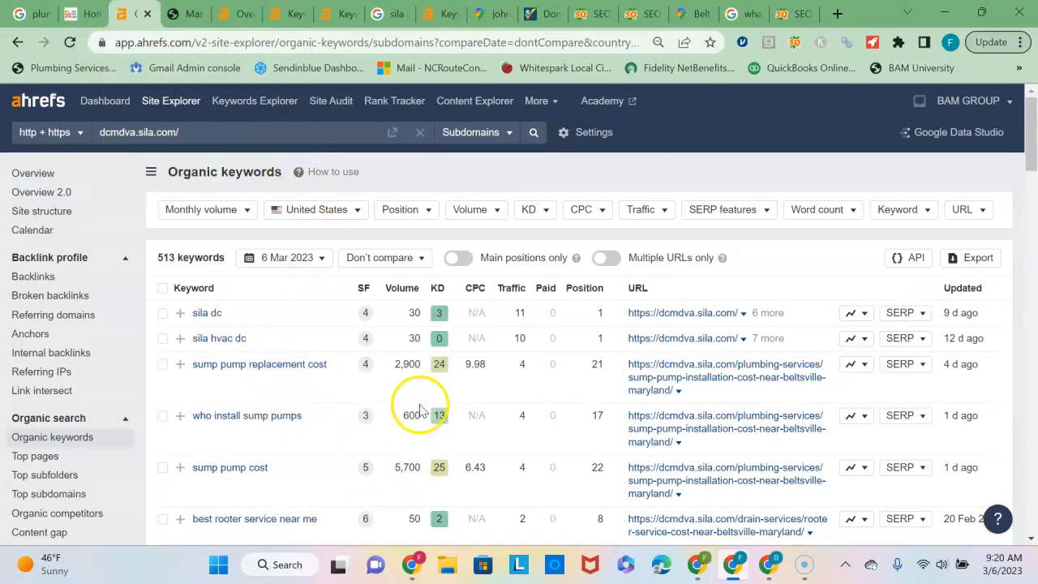
mouse_move(104, 100)
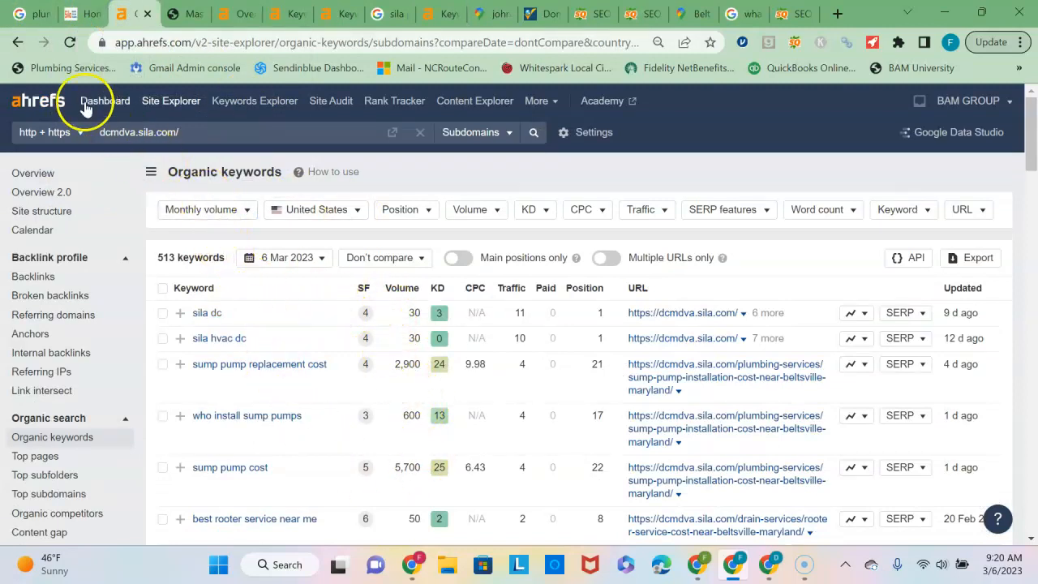
Step: Return to the Google results tab for 'plumber beltsville md'
left_click(20, 14)
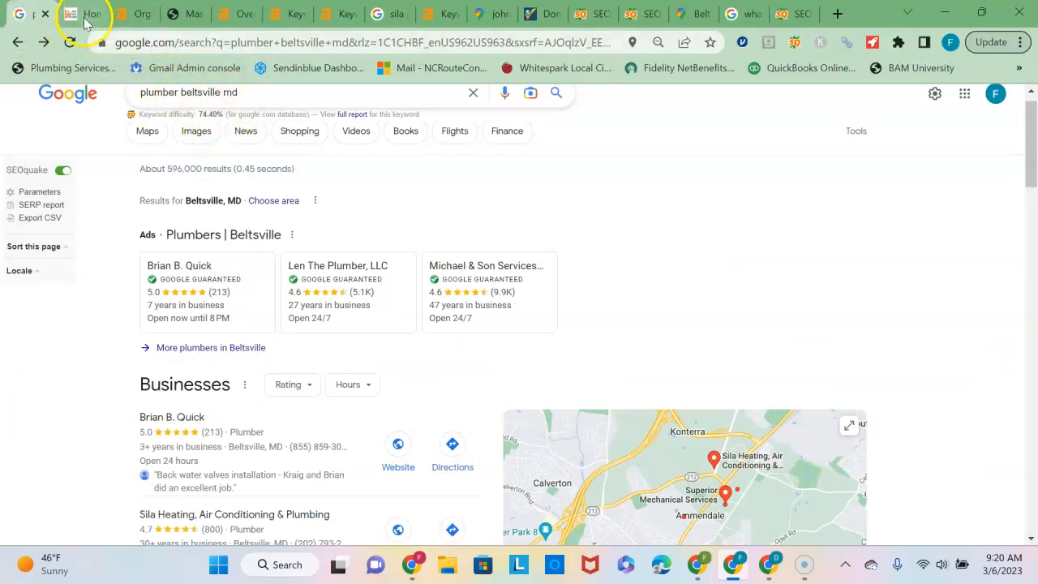
left_click(122, 14)
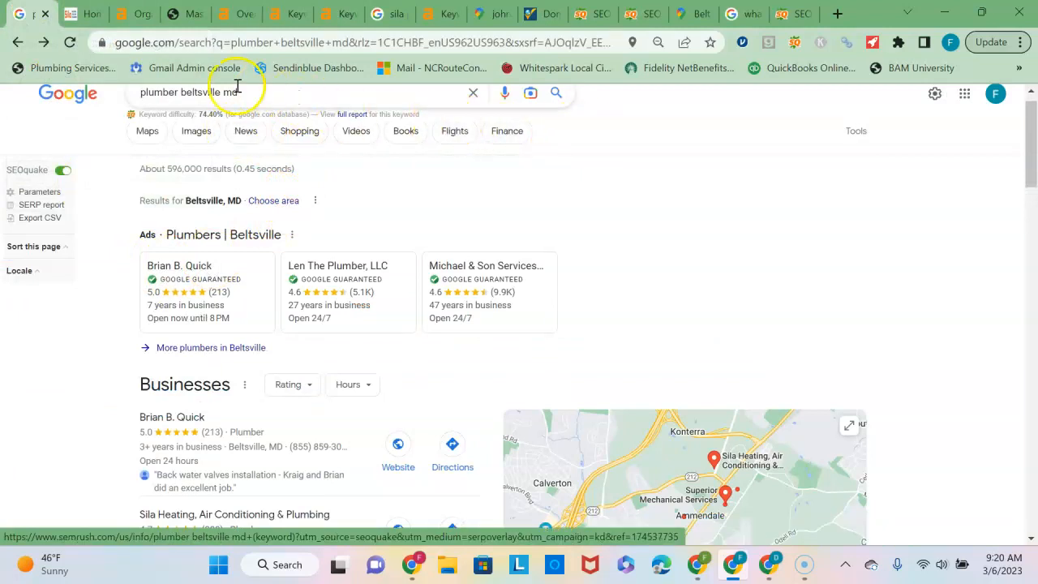
left_click(126, 14)
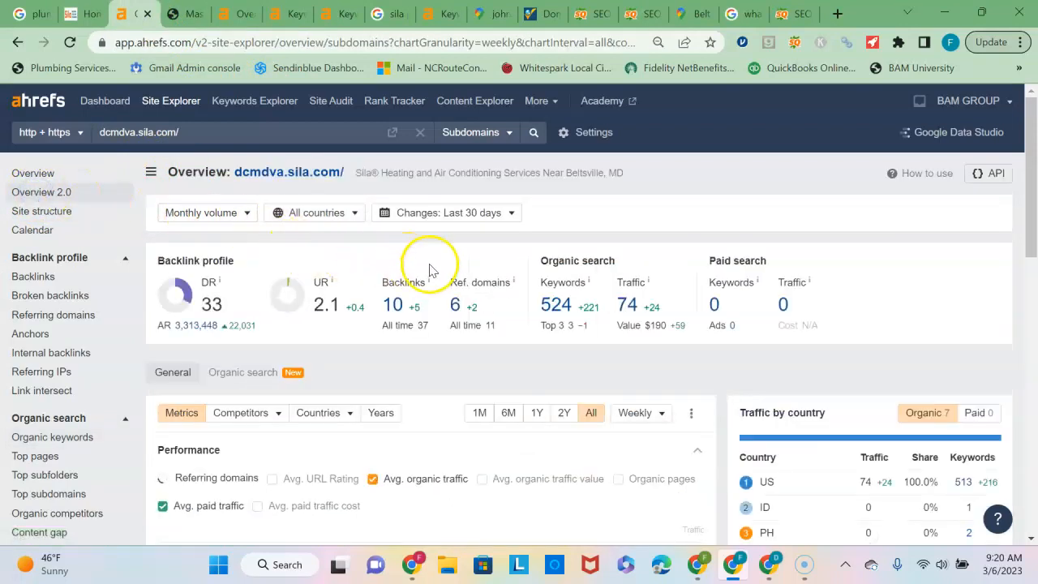
mouse_move(425, 251)
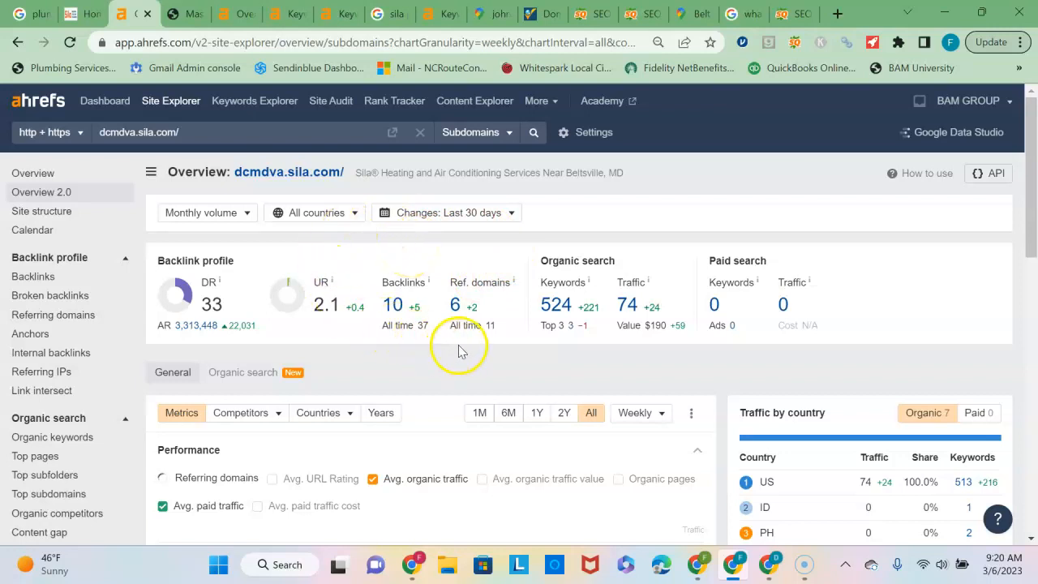
Step: Add referring domains to the dcmdva.sila.com performance chart alongside organic and paid traffic
left_click(161, 478)
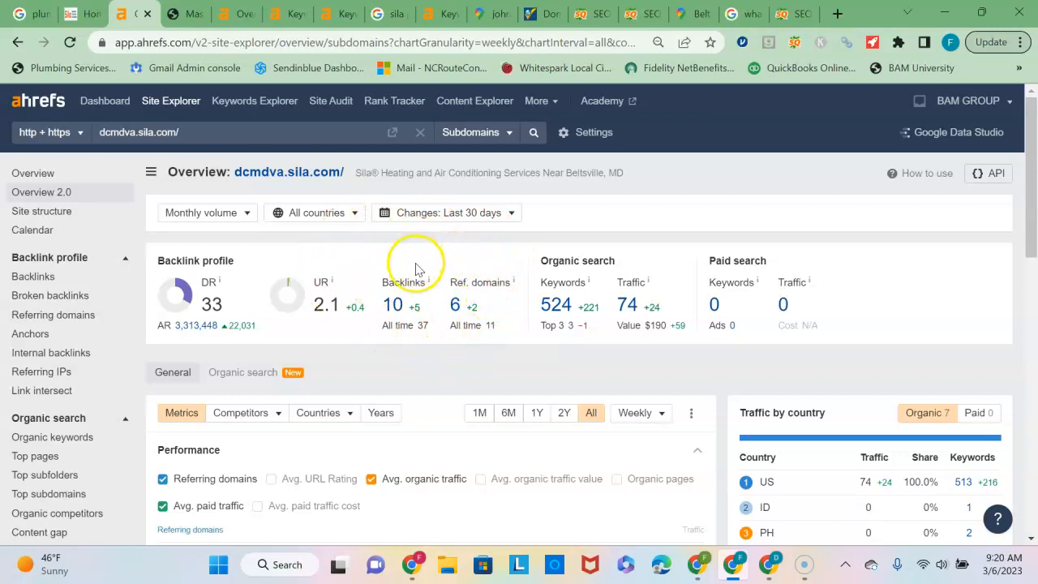
mouse_move(448, 249)
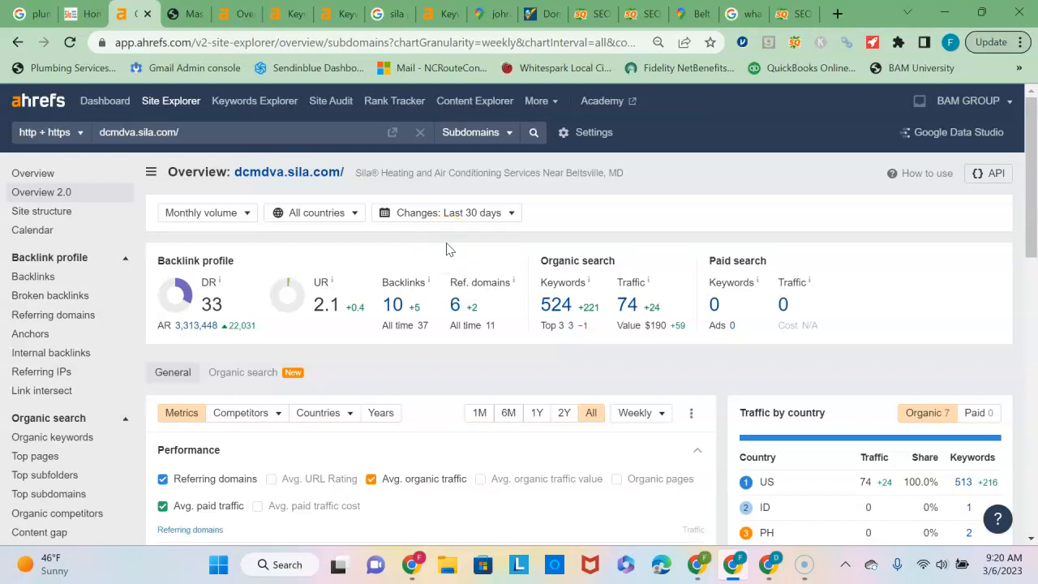
mouse_move(365, 247)
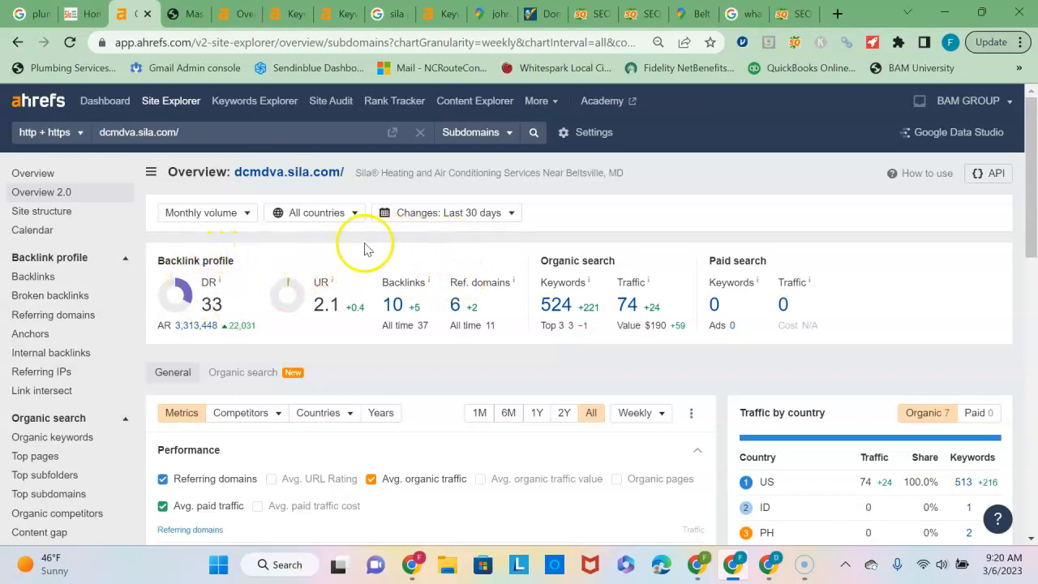
mouse_move(190, 335)
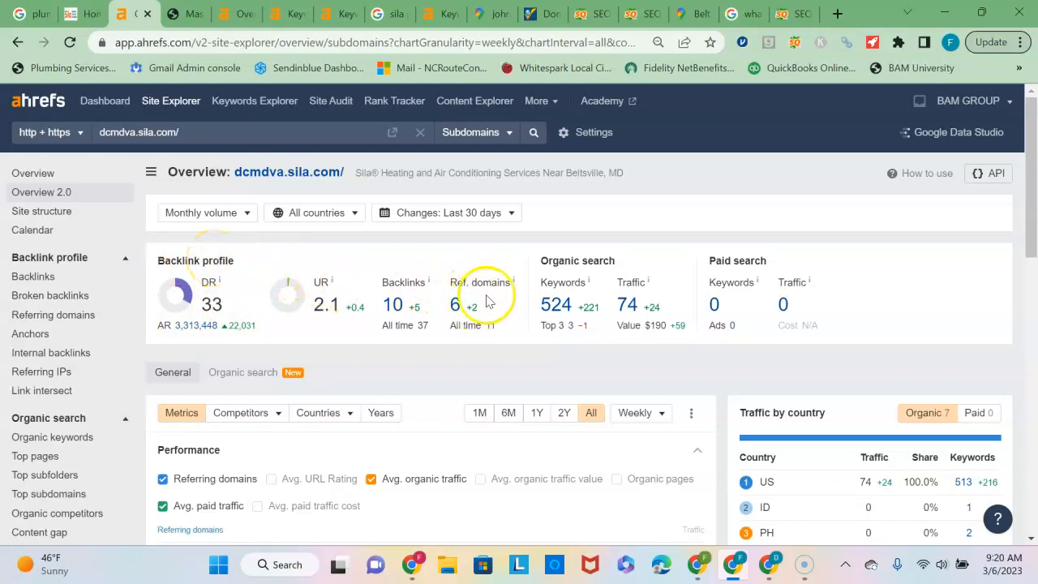
mouse_move(461, 261)
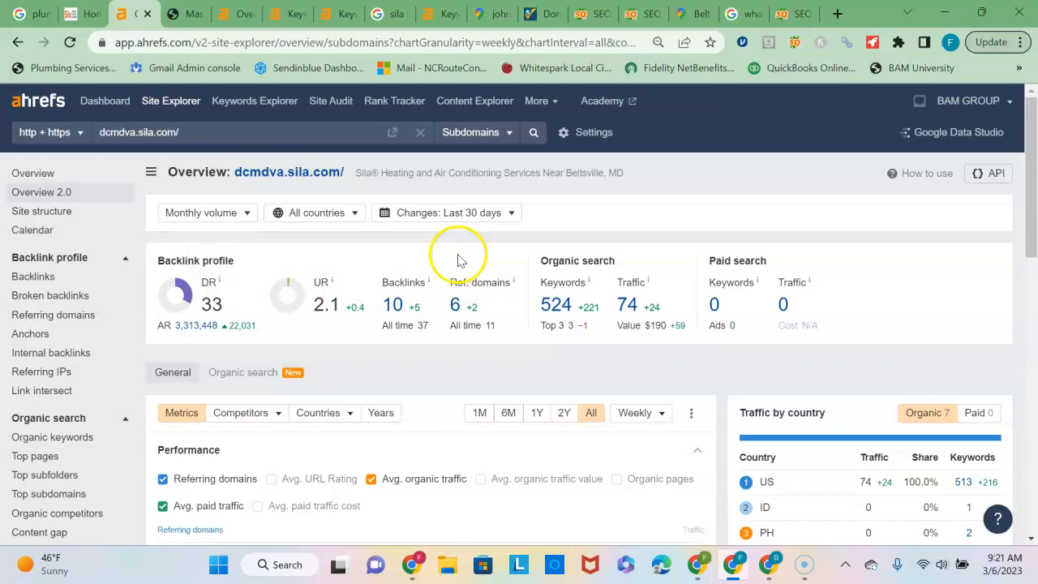
mouse_move(460, 258)
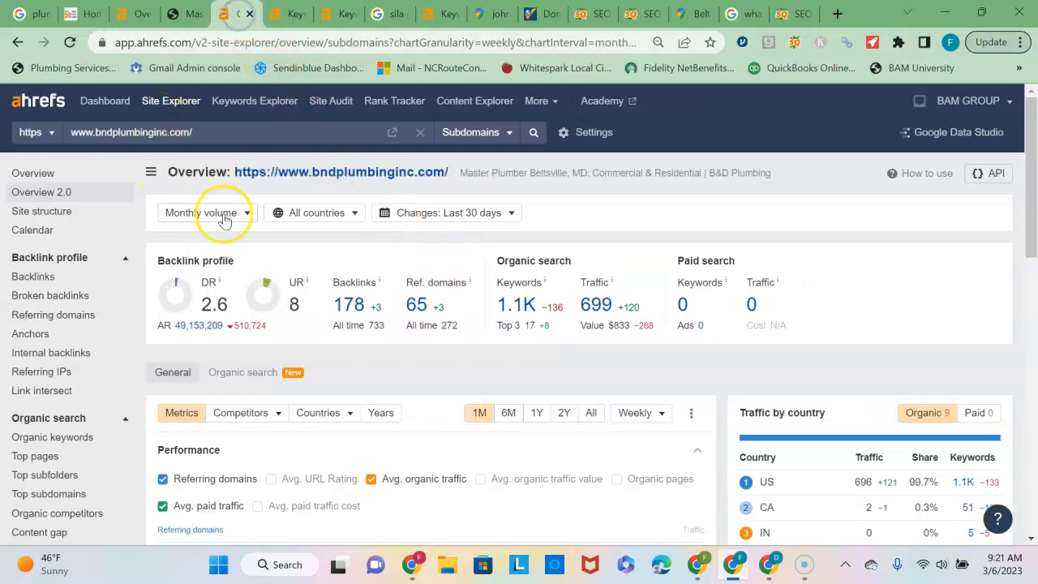
mouse_move(471, 316)
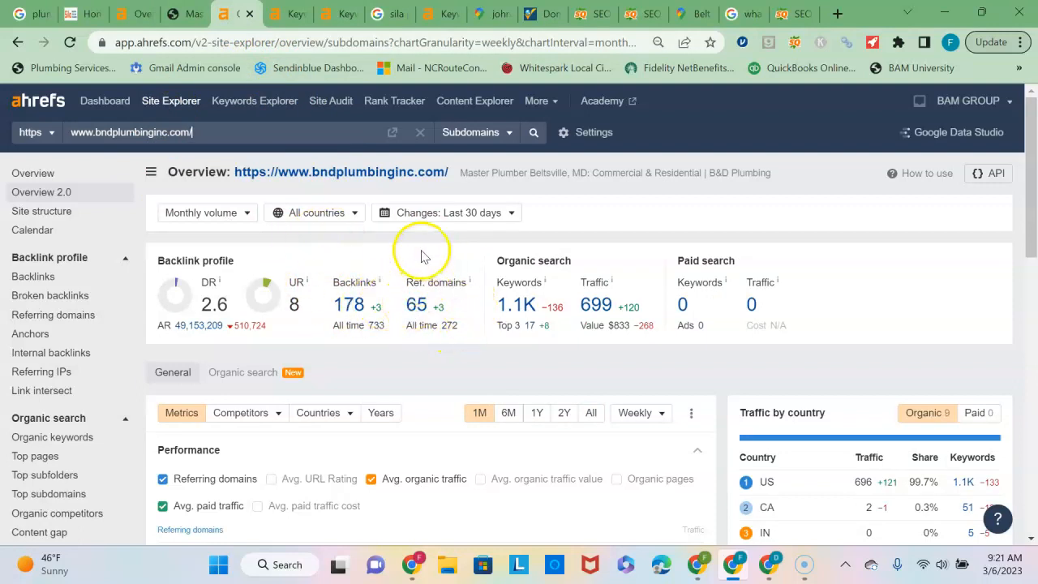
mouse_move(231, 337)
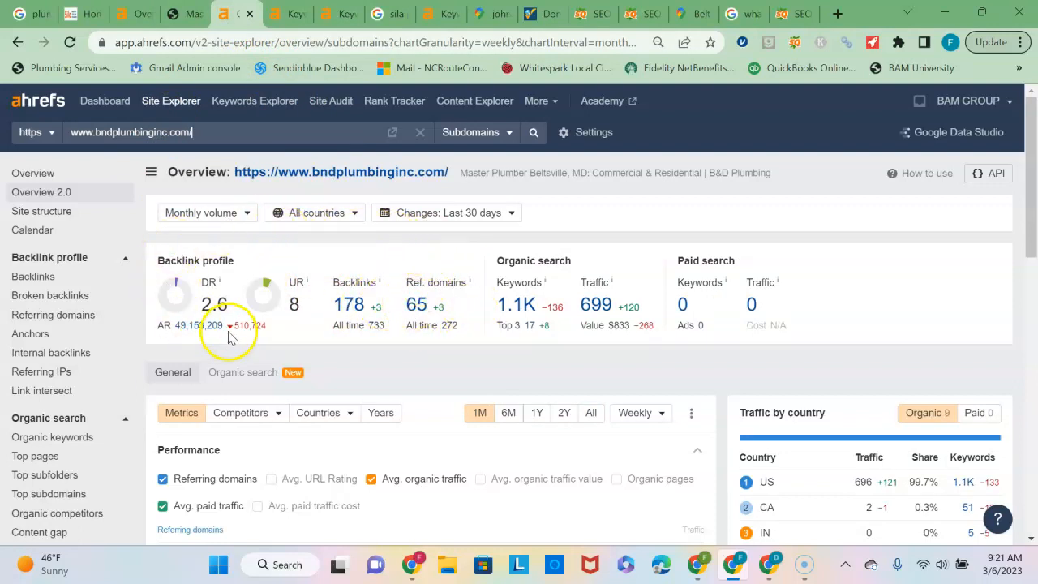
mouse_move(243, 300)
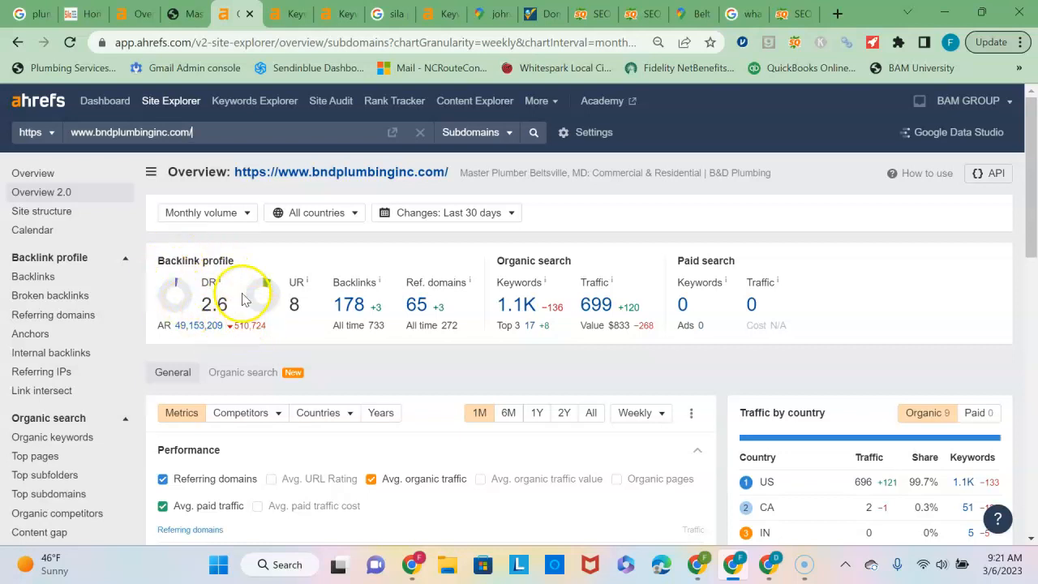
mouse_move(444, 282)
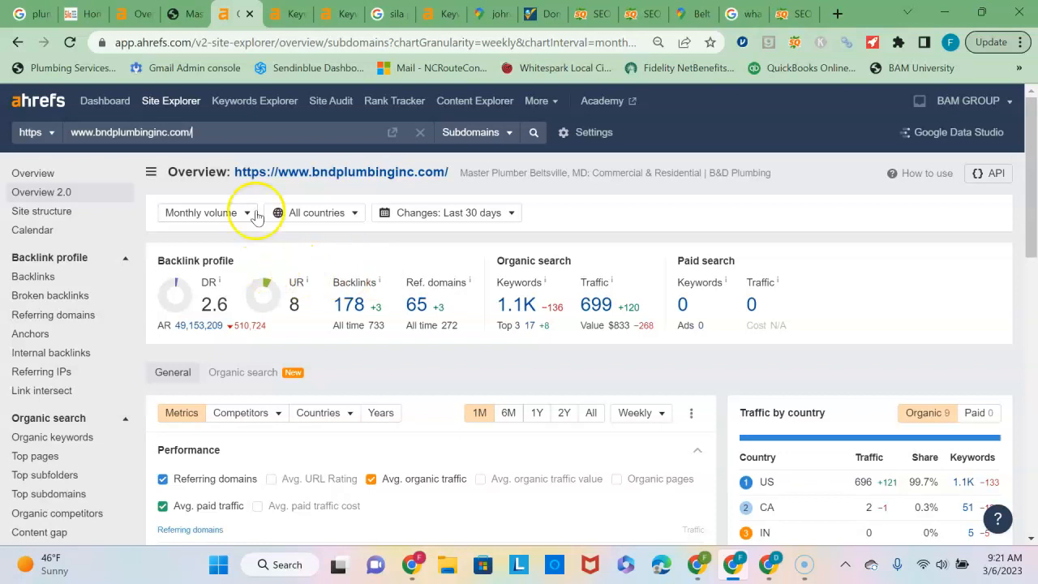
Step: Compare bndplumbinginc.com's Ahrefs overview with Sila's, then bring up Sila's live homepage
left_click(128, 14)
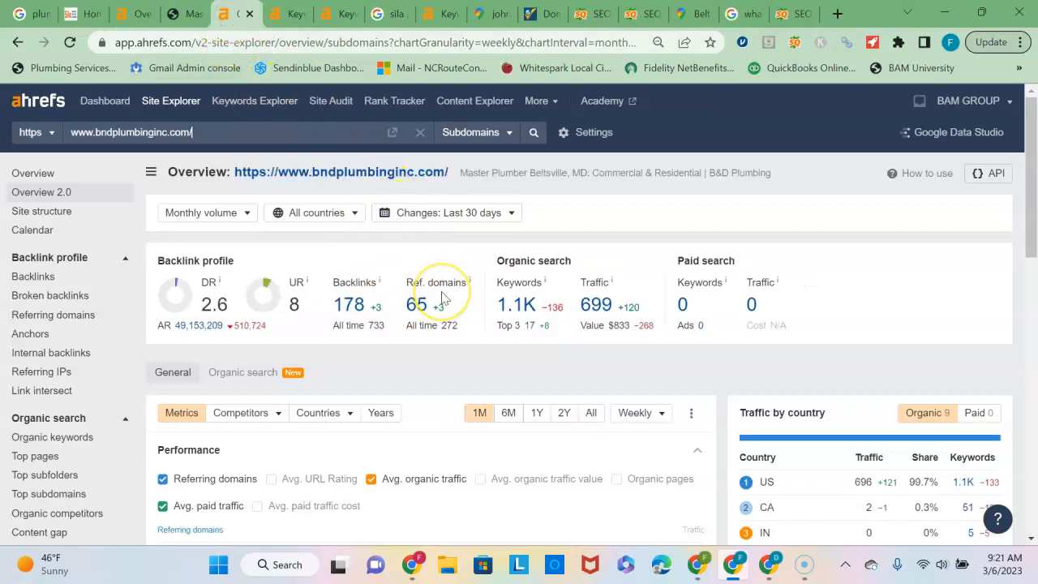
mouse_move(388, 279)
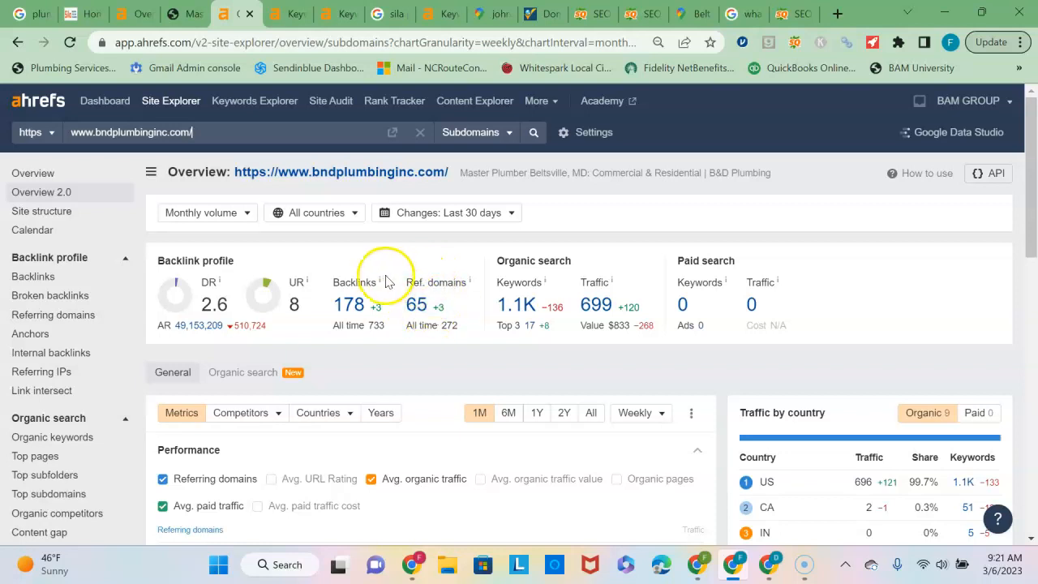
mouse_move(344, 172)
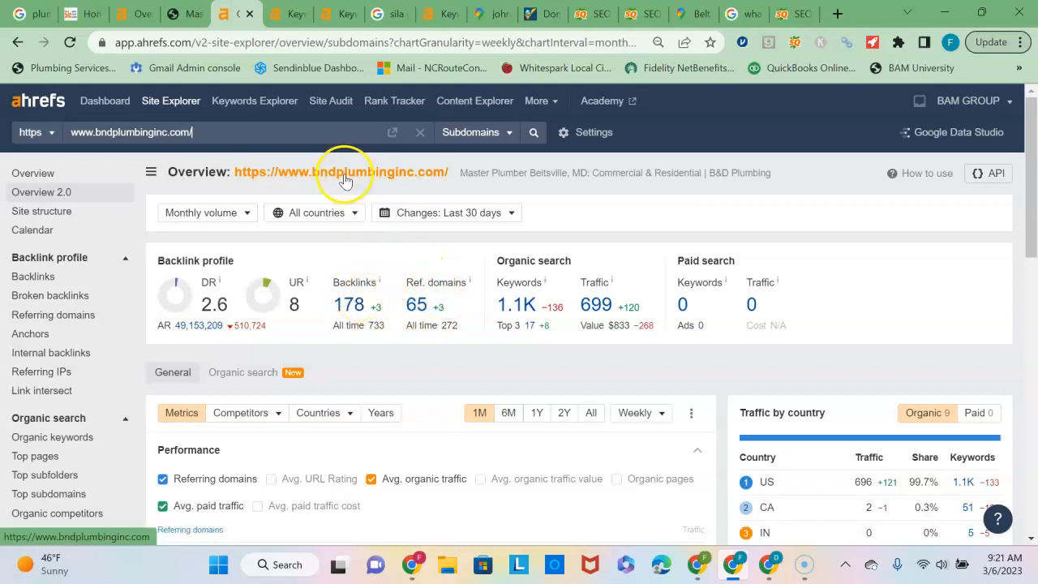
left_click(105, 14)
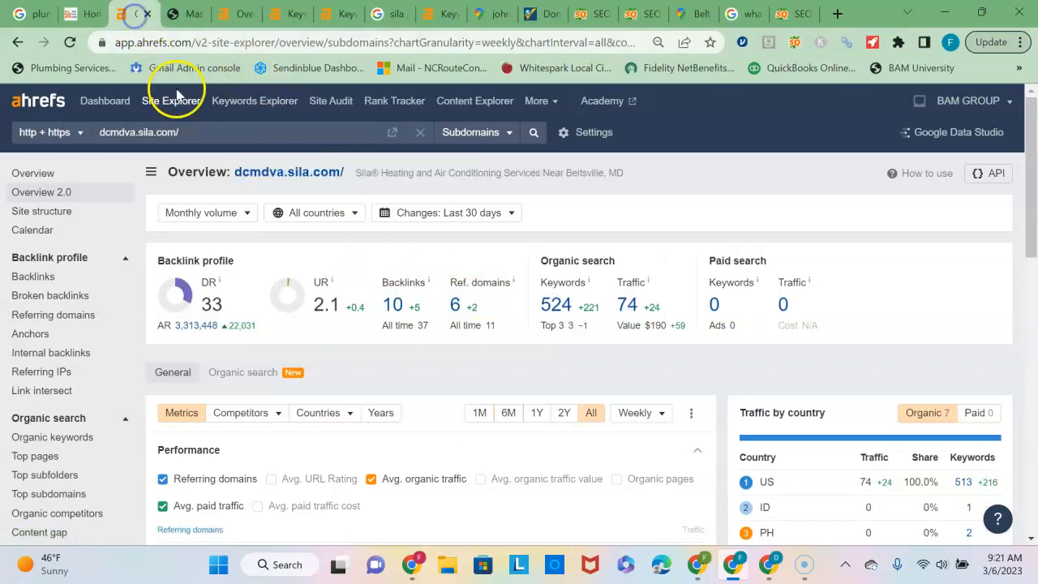
mouse_move(232, 132)
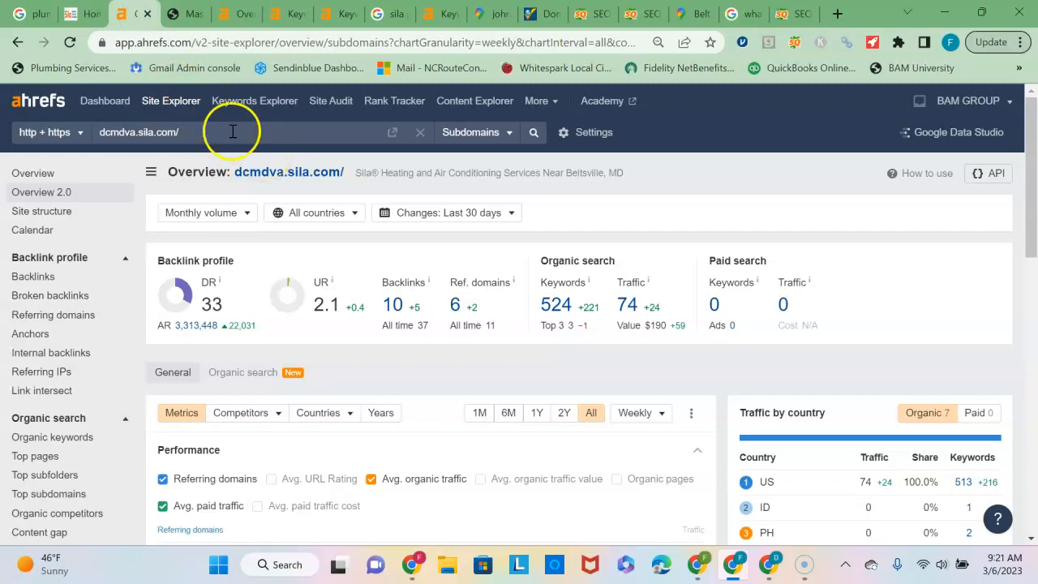
left_click(393, 131)
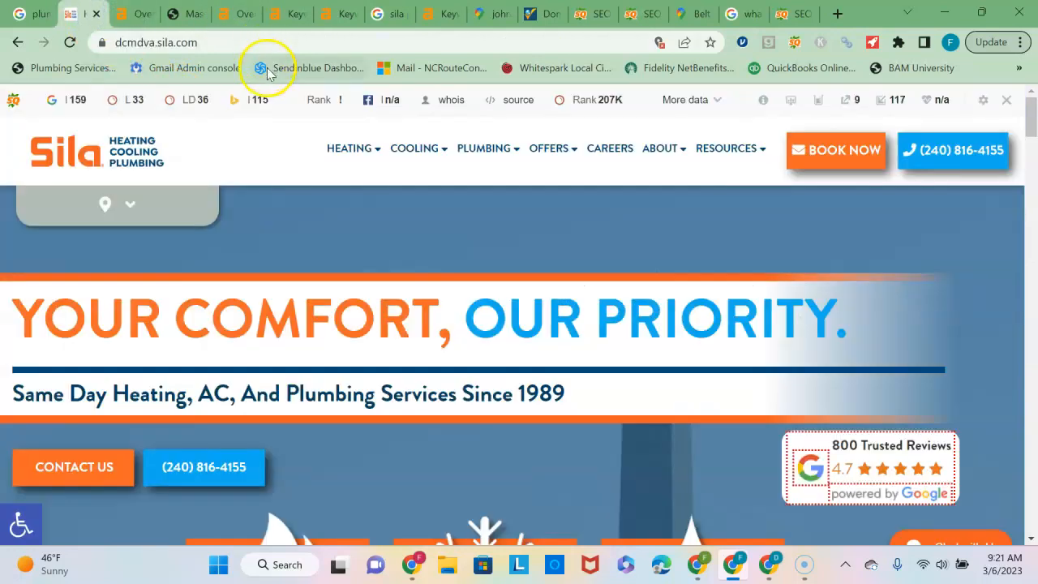
mouse_move(610, 198)
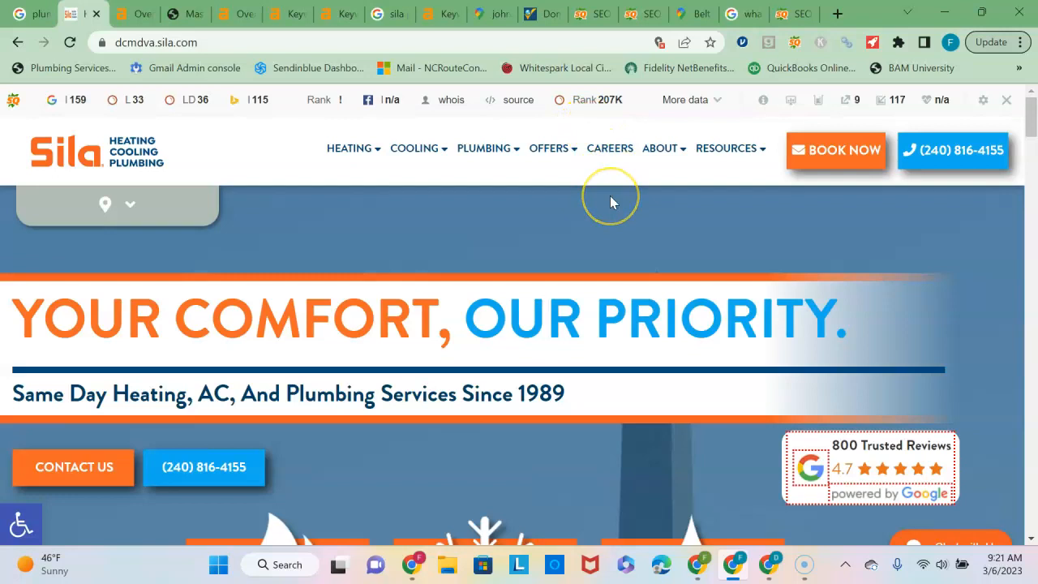
mouse_move(611, 201)
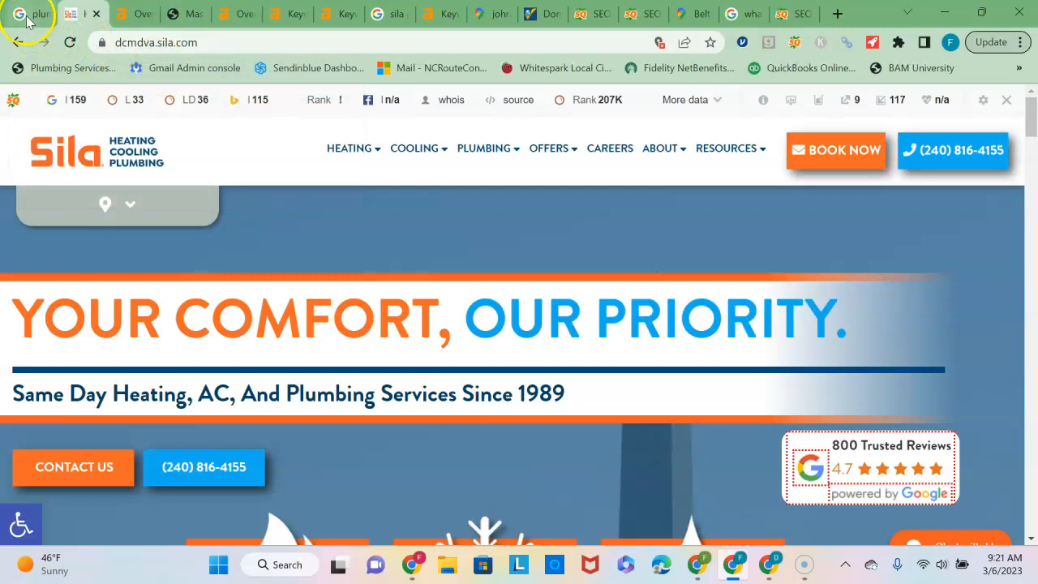
Step: Switch back to the 'plumber beltsville md' Google results listing Sila Heating
left_click(37, 13)
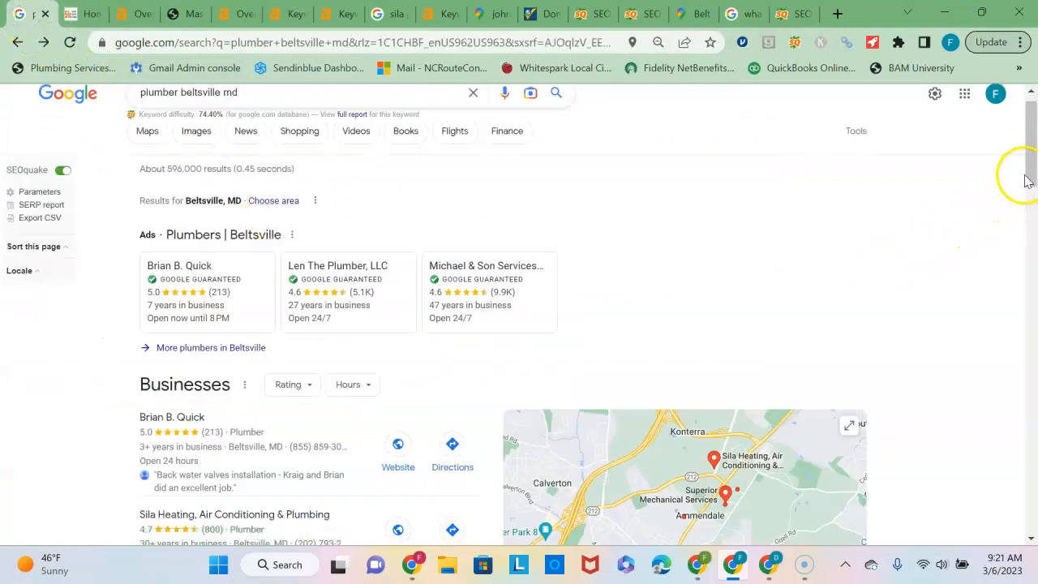
Step: Scroll the Beltsville results, then reopen the 'plumber arlington va' keyword overview (difficulty 2, volume 450)
scroll("down", 3)
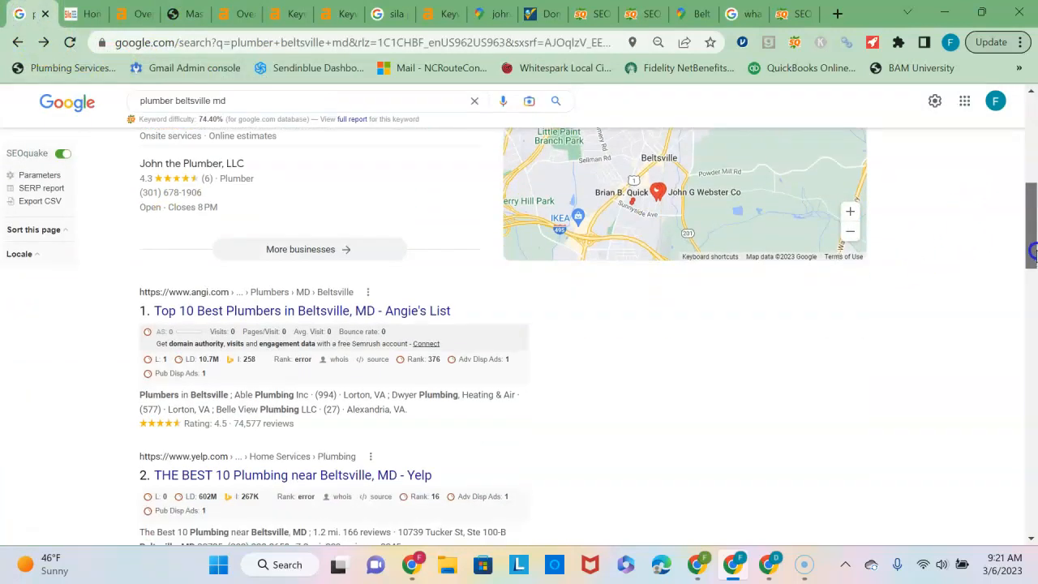
scroll("down", 3)
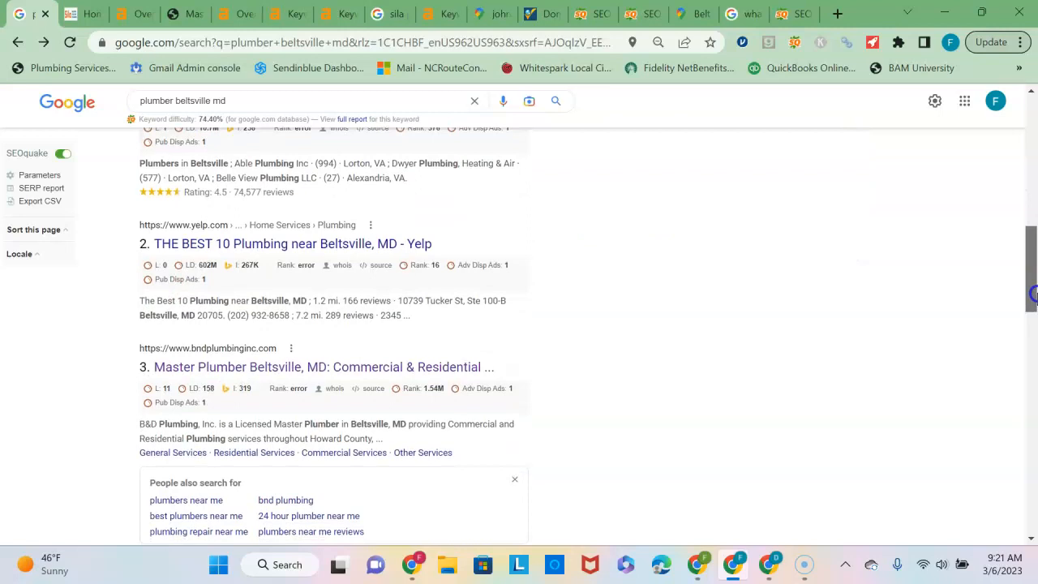
mouse_move(1029, 292)
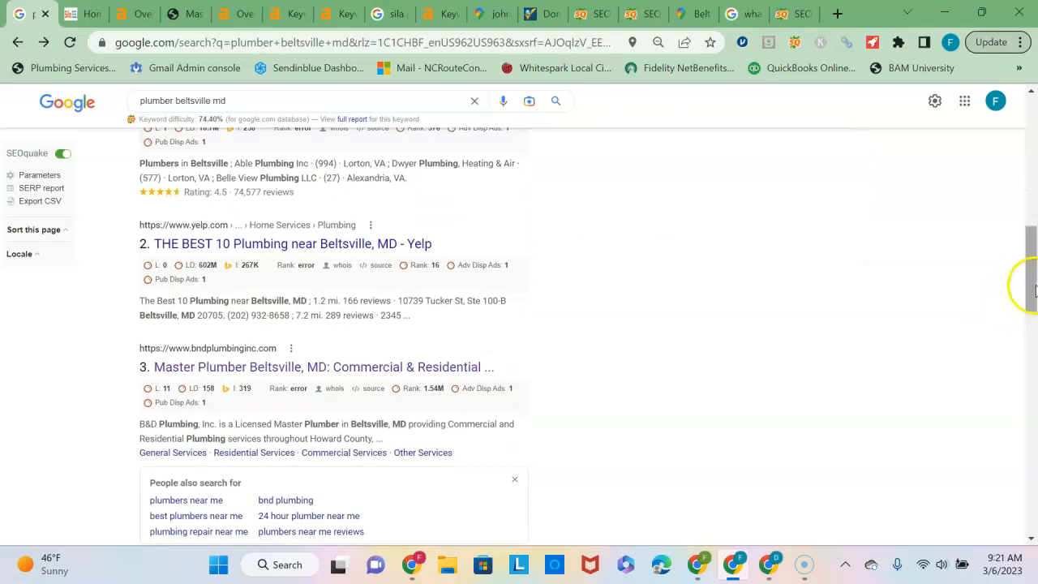
scroll("up", 3)
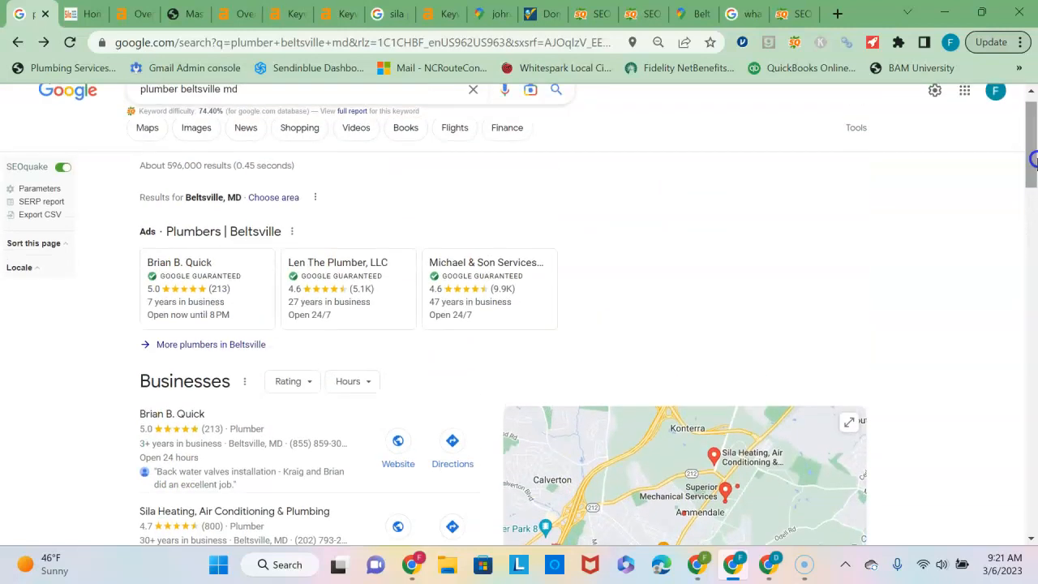
left_click(426, 14)
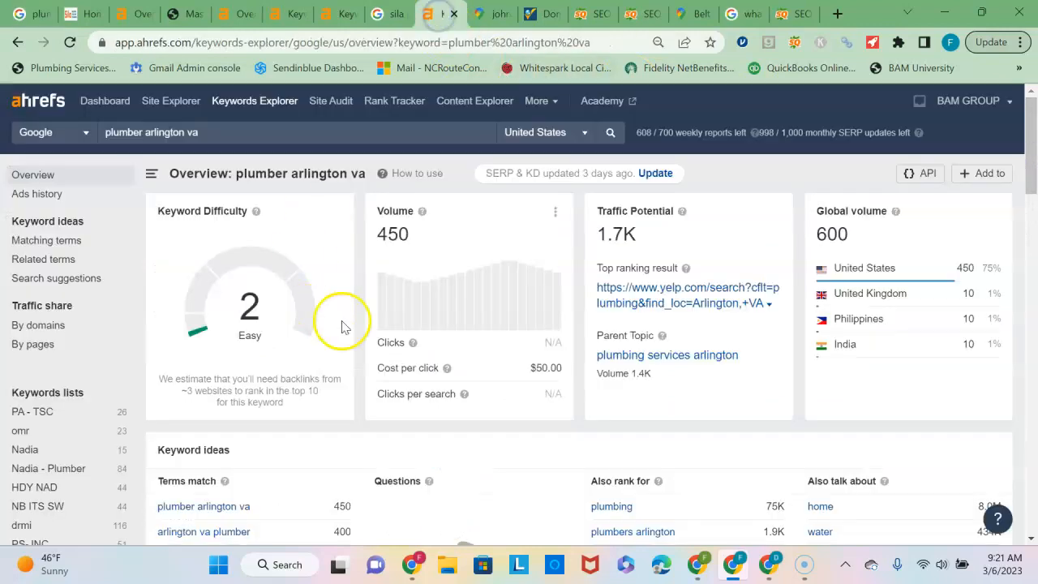
mouse_move(486, 272)
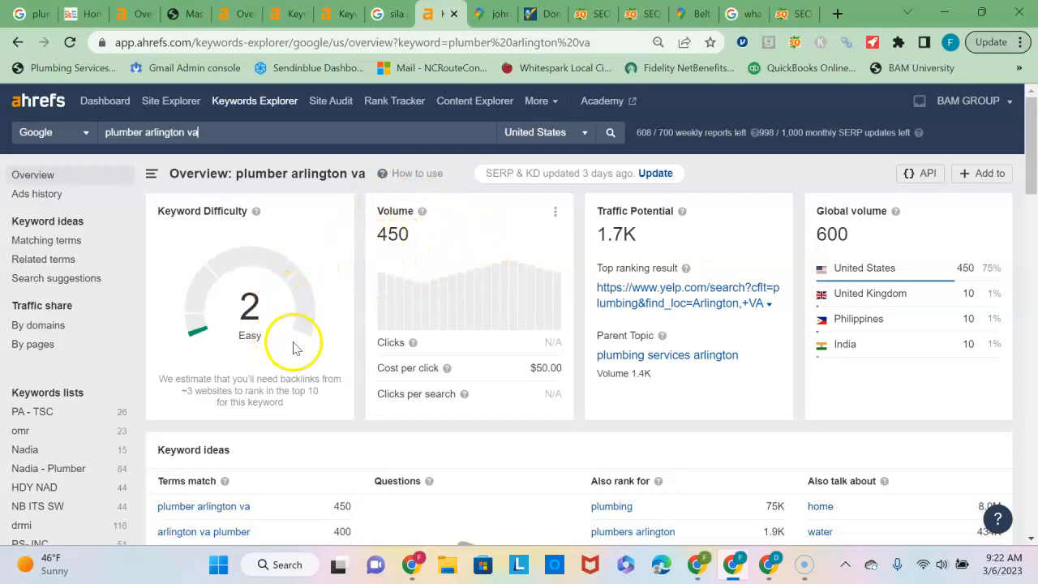
mouse_move(253, 320)
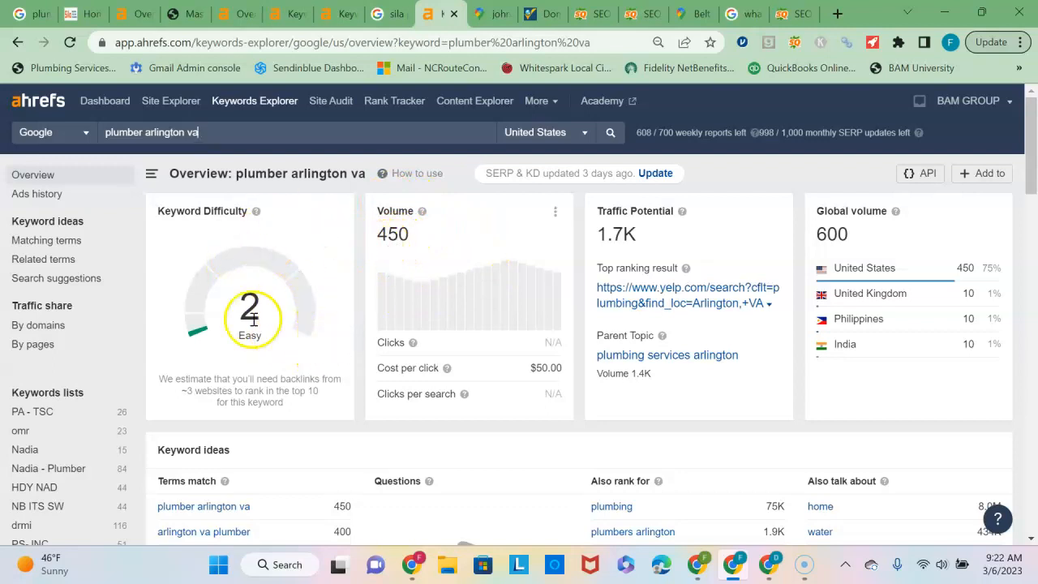
mouse_move(290, 203)
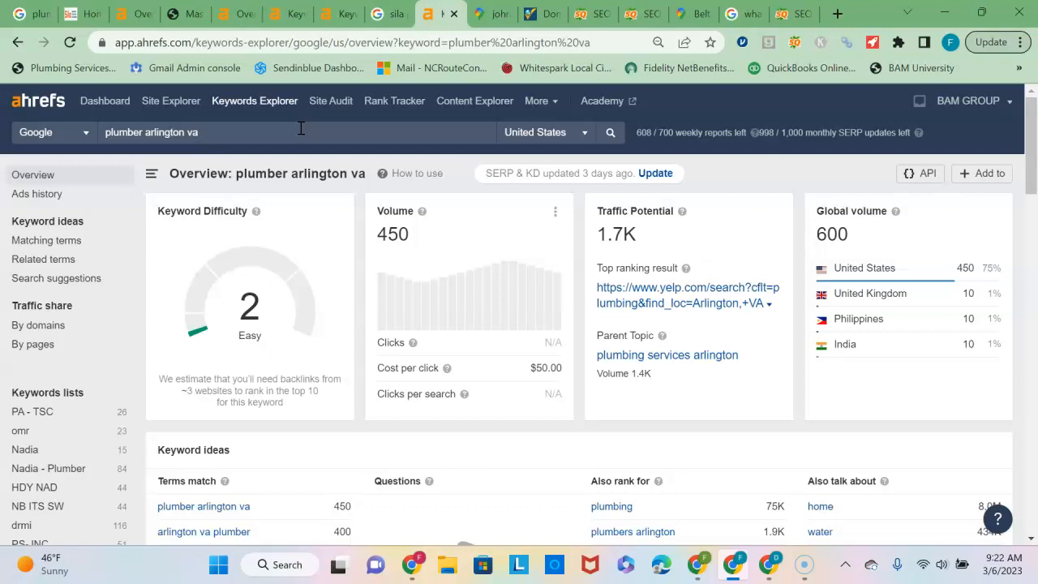
mouse_move(223, 114)
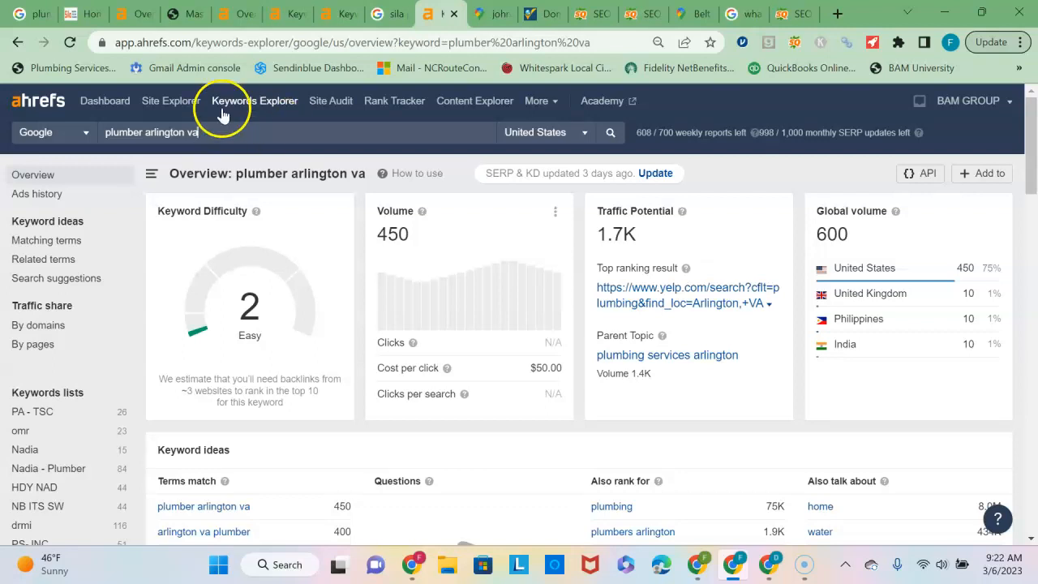
mouse_move(101, 430)
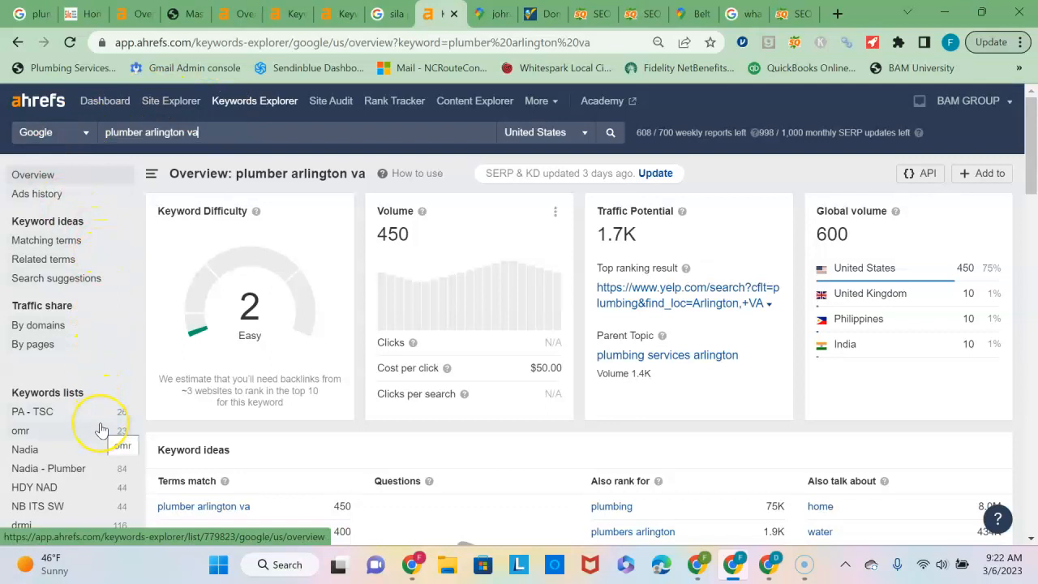